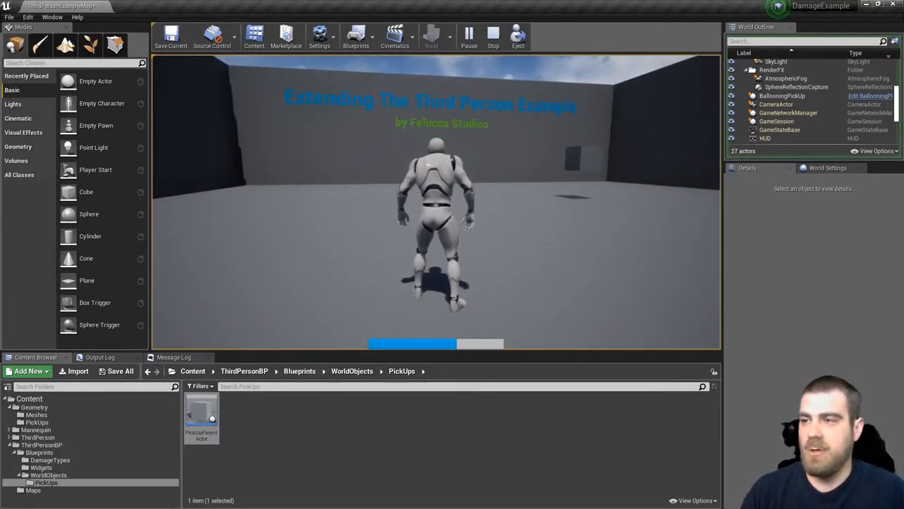
# Stop playtesting and make DamageOverTimePickUp as a child blueprint of PickUpParentActor.
pyautogui.click(489, 36)
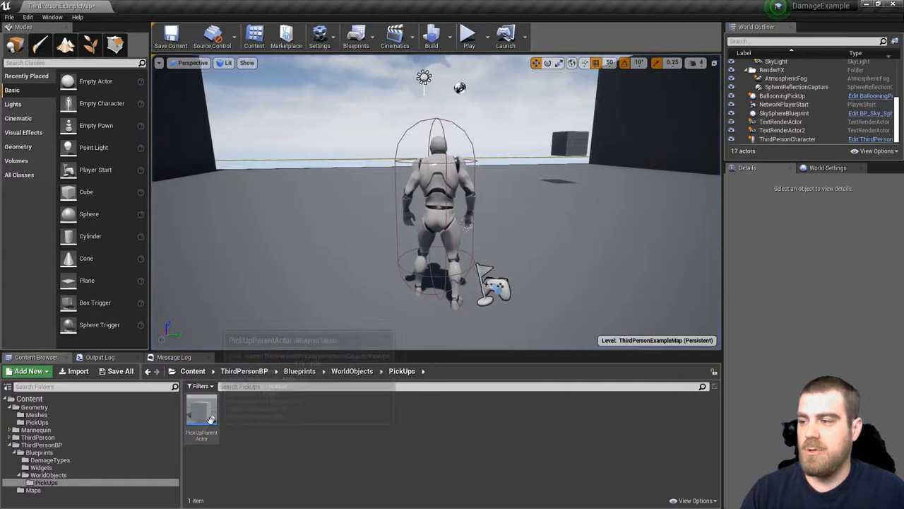
pyautogui.click(201, 413)
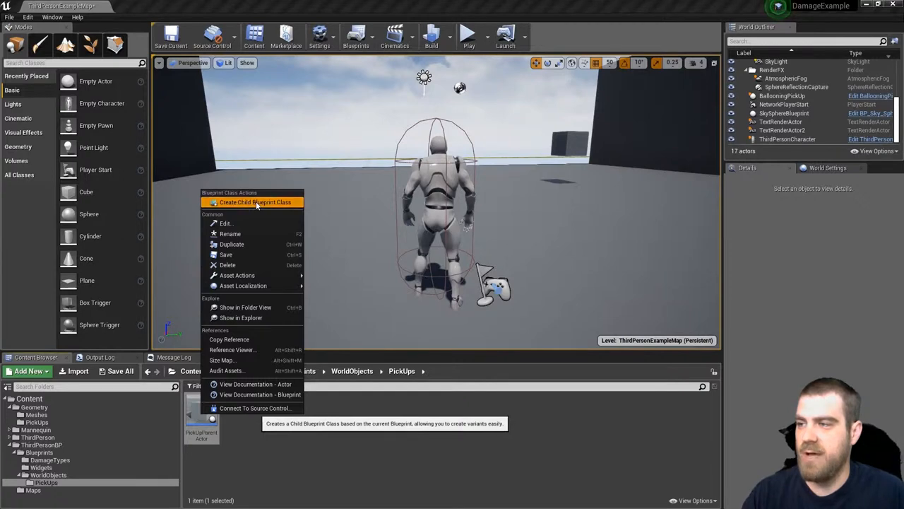
pyautogui.click(254, 203)
pyautogui.write('DamageOverTimePickUp')
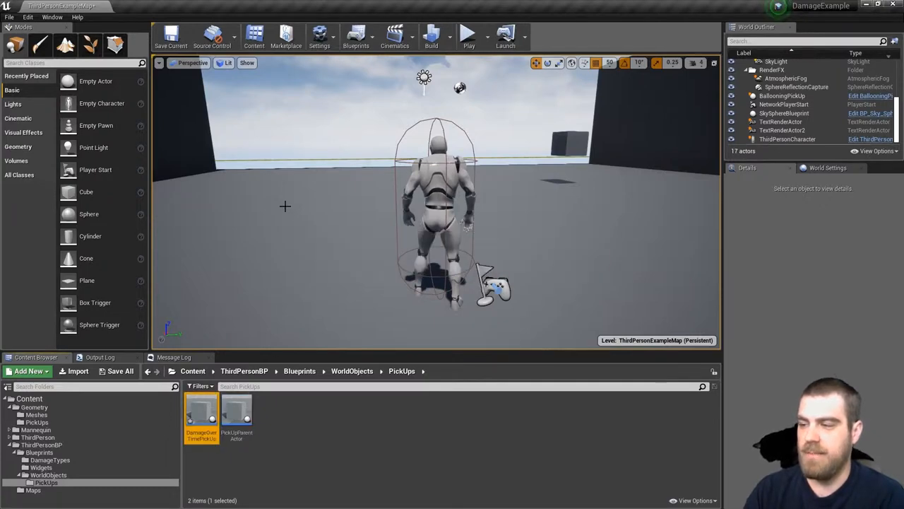
pyautogui.doubleClick(201, 413)
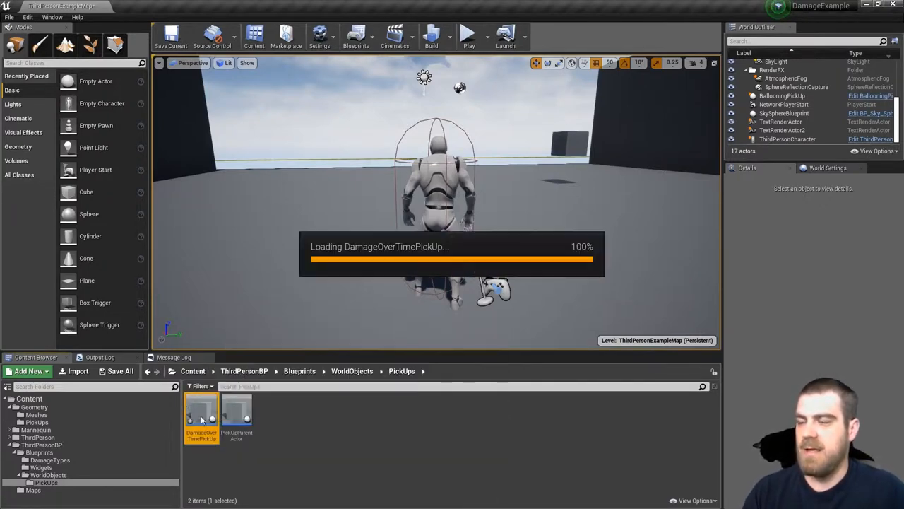
# Open DamageOverTimePickUp and override the Apply Effect function from My Blueprint.
pyautogui.doubleClick(202, 414)
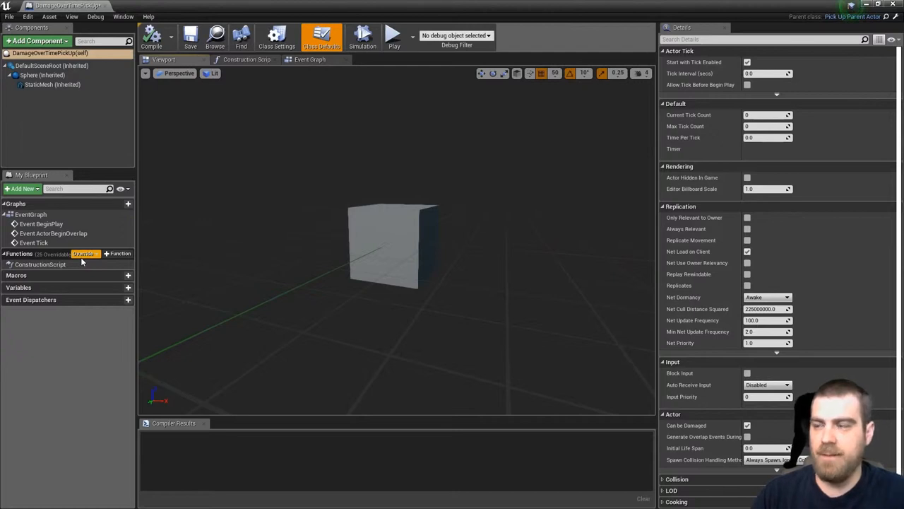
pyautogui.click(85, 254)
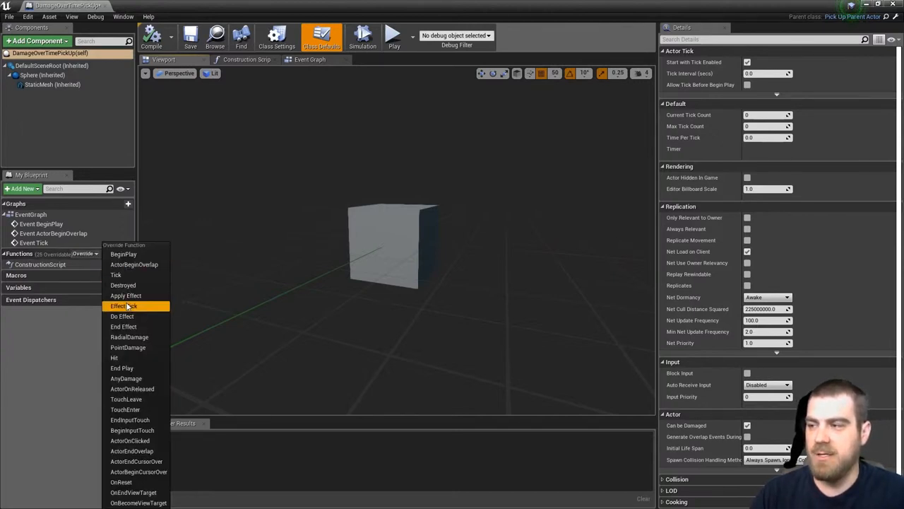
pyautogui.click(126, 295)
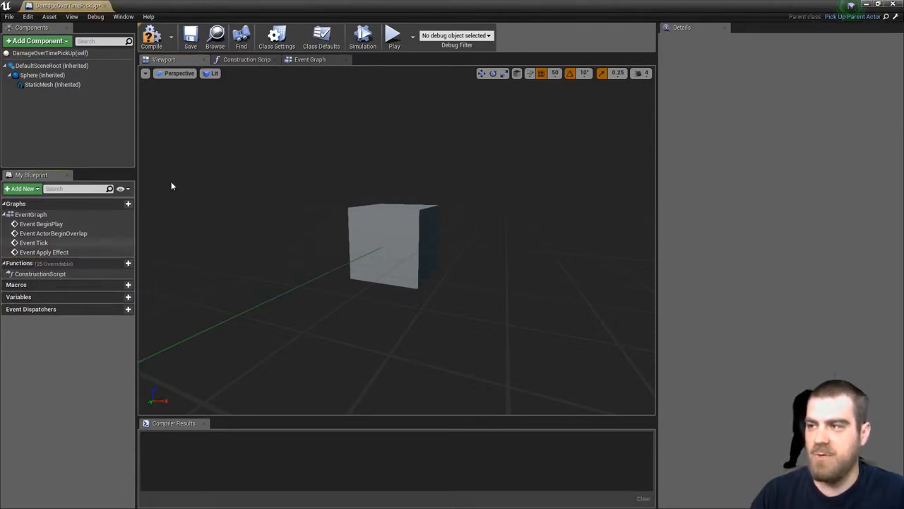
pyautogui.moveTo(312, 59)
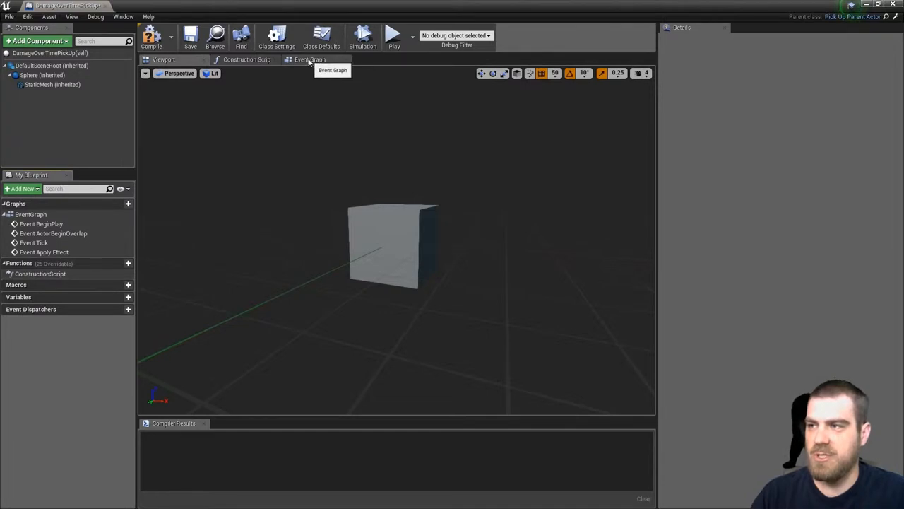
# In the Event Graph, chain Event Apply Effect into a Do Effect call.
pyautogui.click(303, 59)
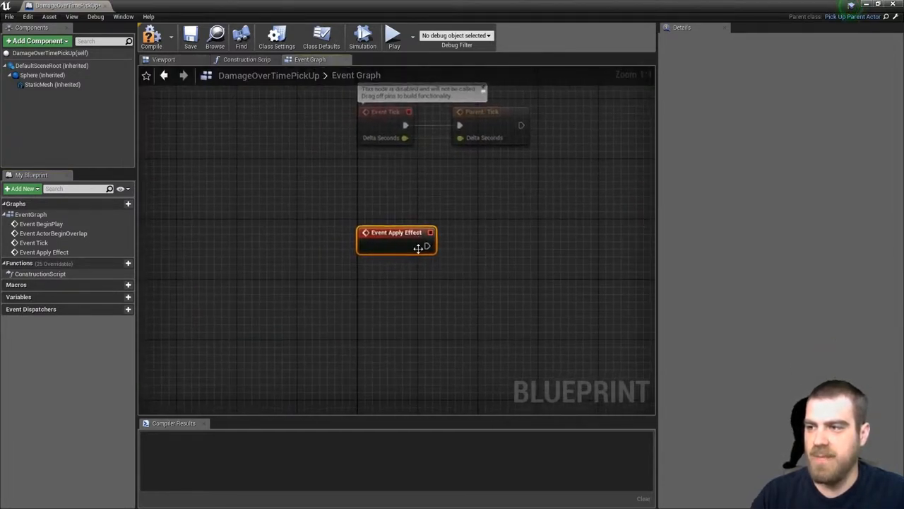
pyautogui.moveTo(425, 245)
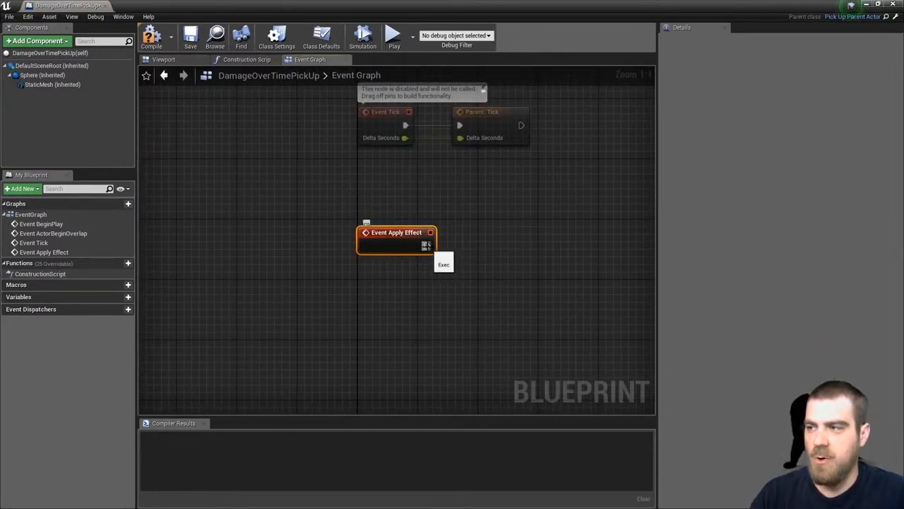
pyautogui.moveTo(426, 246); pyautogui.dragTo(480, 247)
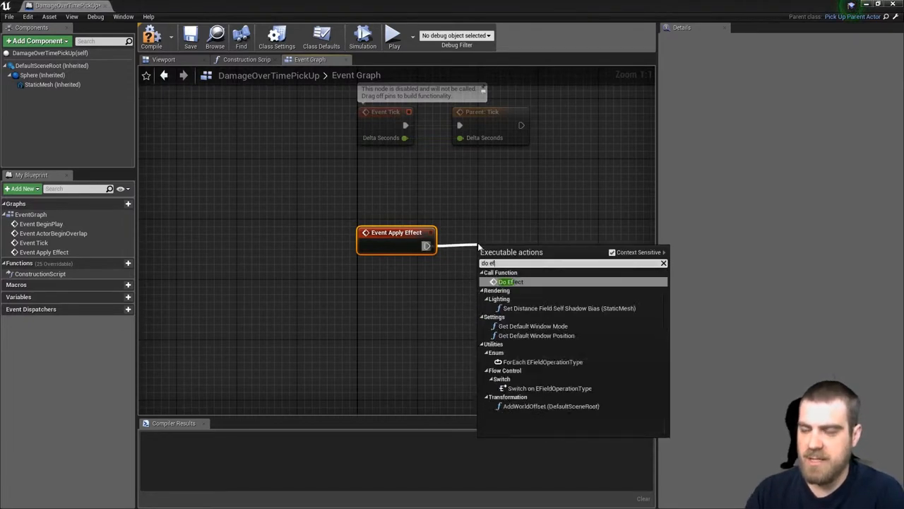
pyautogui.click(511, 281)
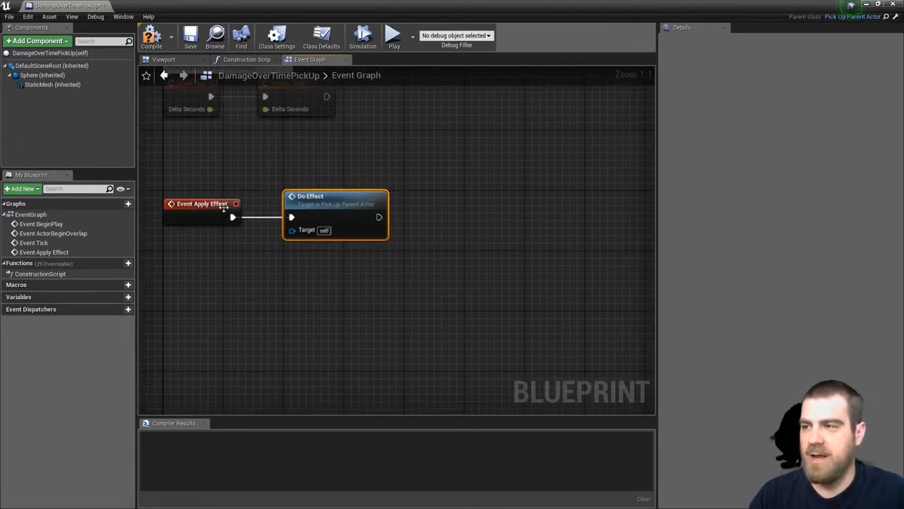
# Add a parent Apply Effect call and wire it after Do Effect.
pyautogui.rightClick(202, 204)
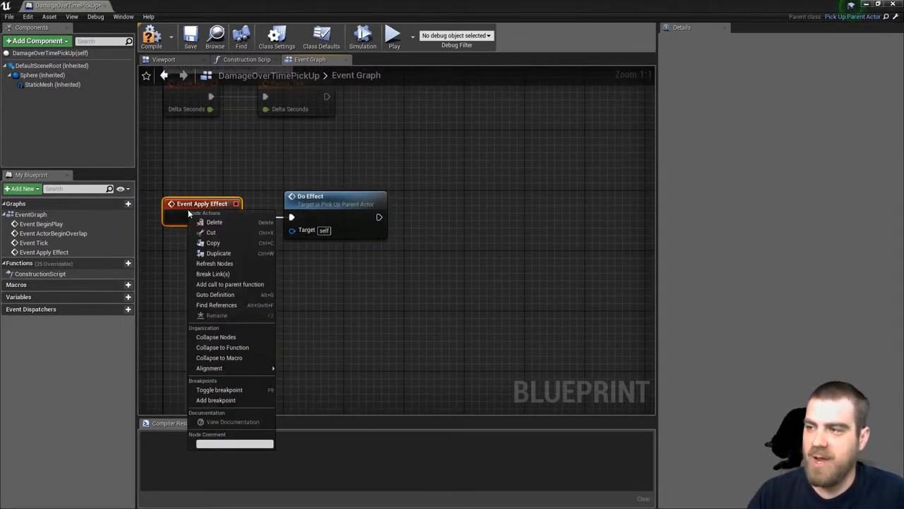
pyautogui.moveTo(230, 284)
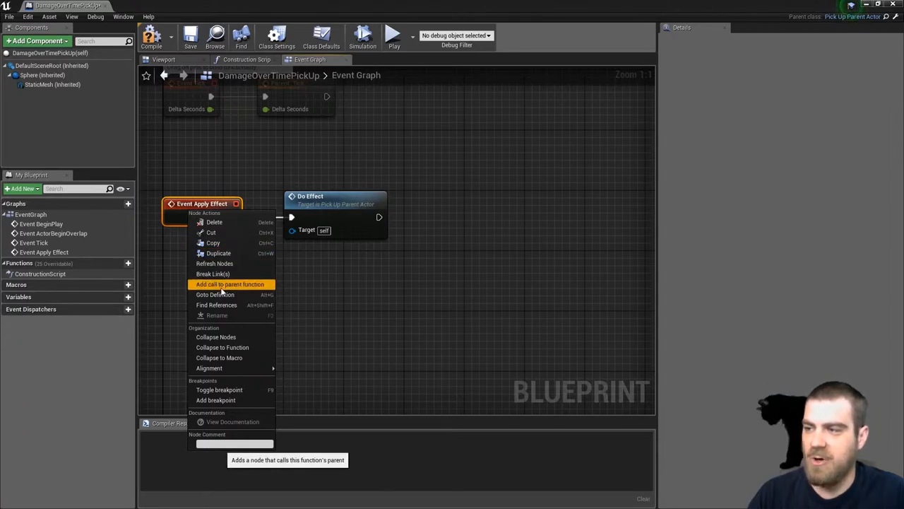
pyautogui.click(229, 284)
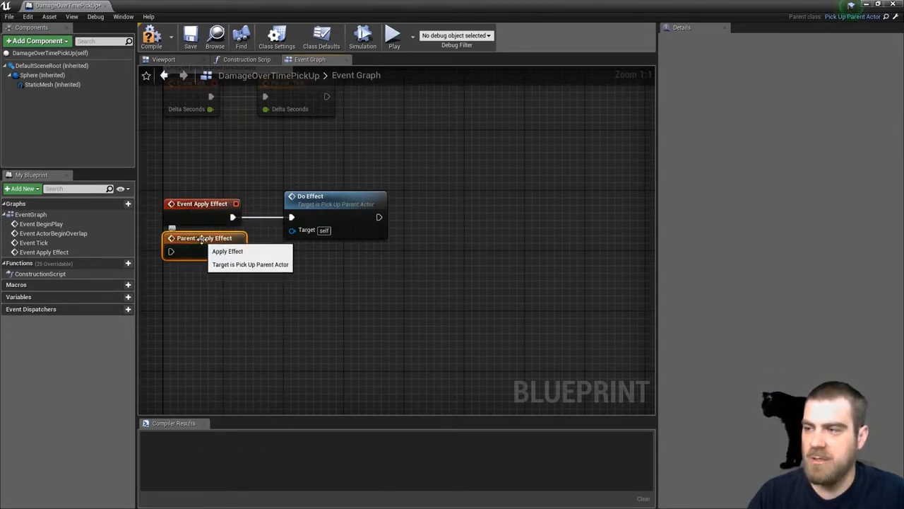
pyautogui.moveTo(205, 238); pyautogui.dragTo(445, 203)
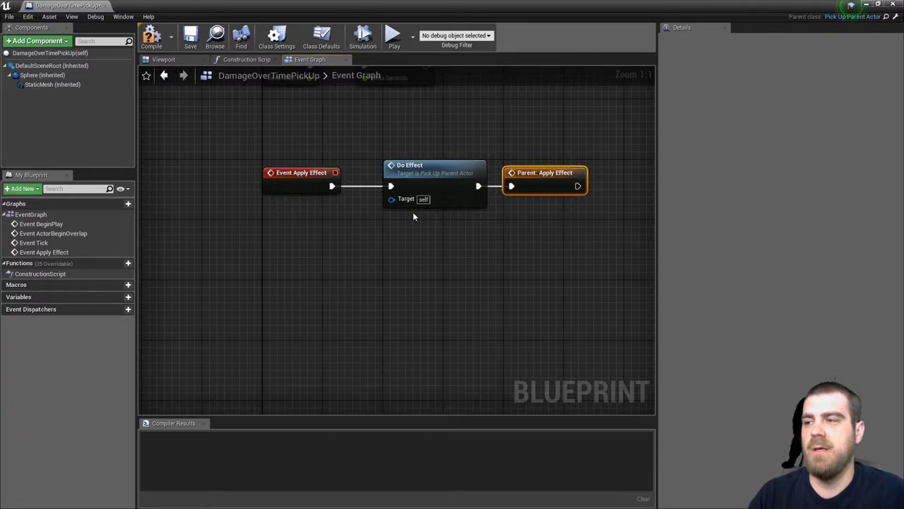
pyautogui.moveTo(529, 227)
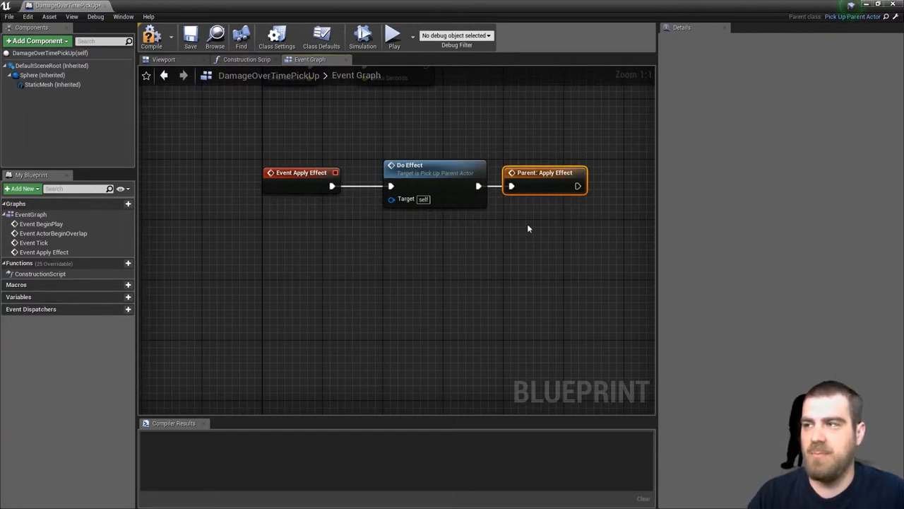
pyautogui.moveTo(444, 185)
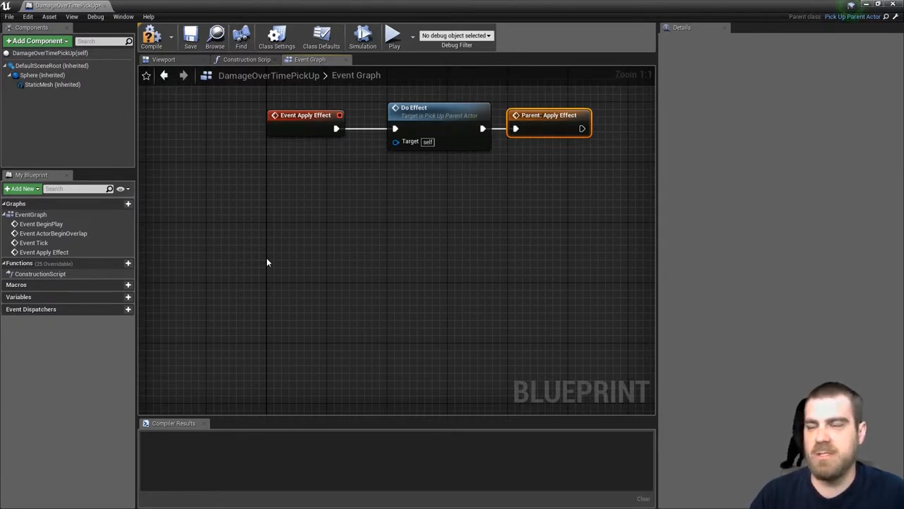
pyautogui.moveTo(286, 274)
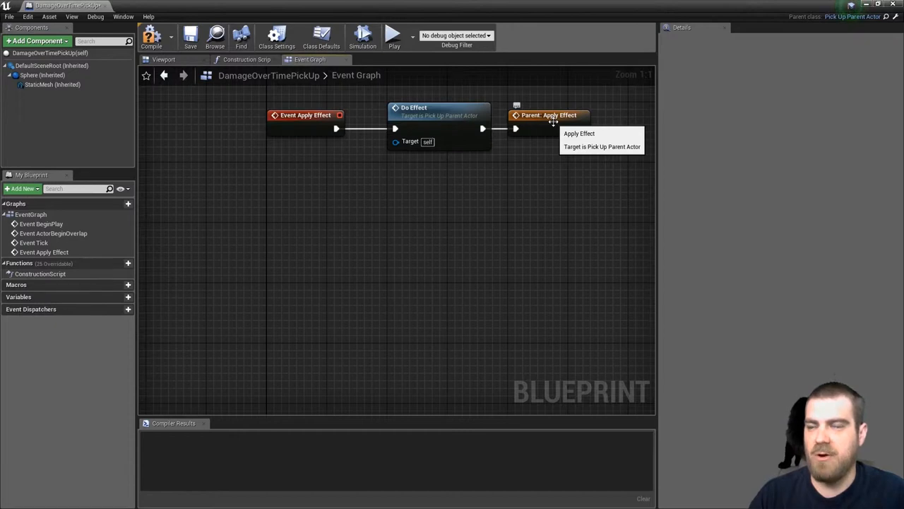
pyautogui.moveTo(291, 262)
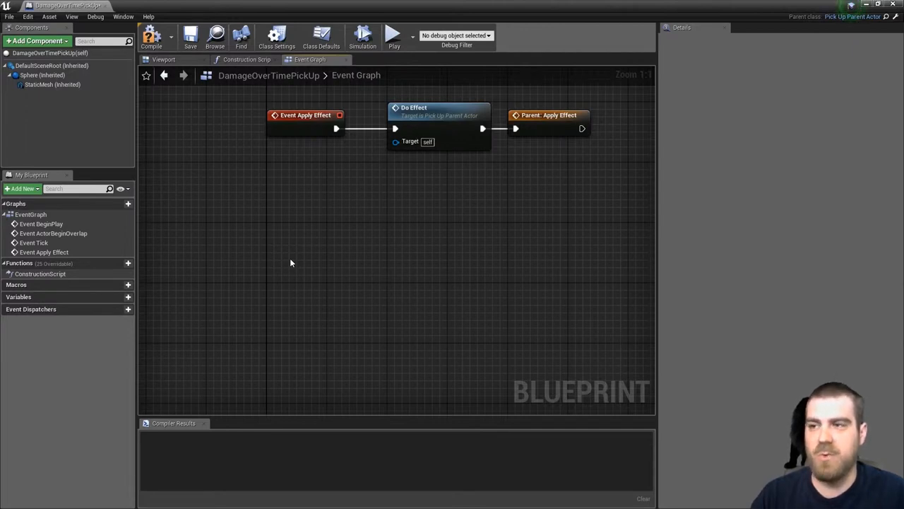
# Add an Event Do Effect node wired into an Apply Damage node.
pyautogui.rightClick(291, 263)
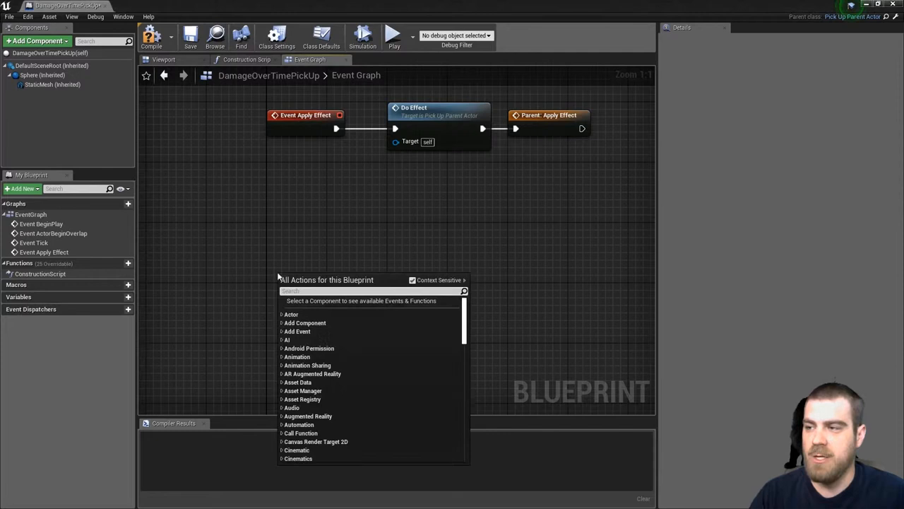
pyautogui.write('do effect')
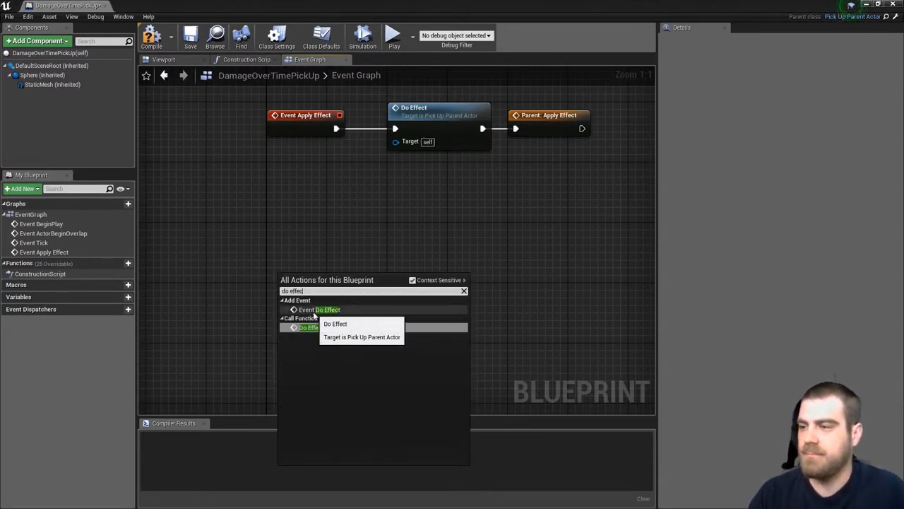
pyautogui.click(325, 309)
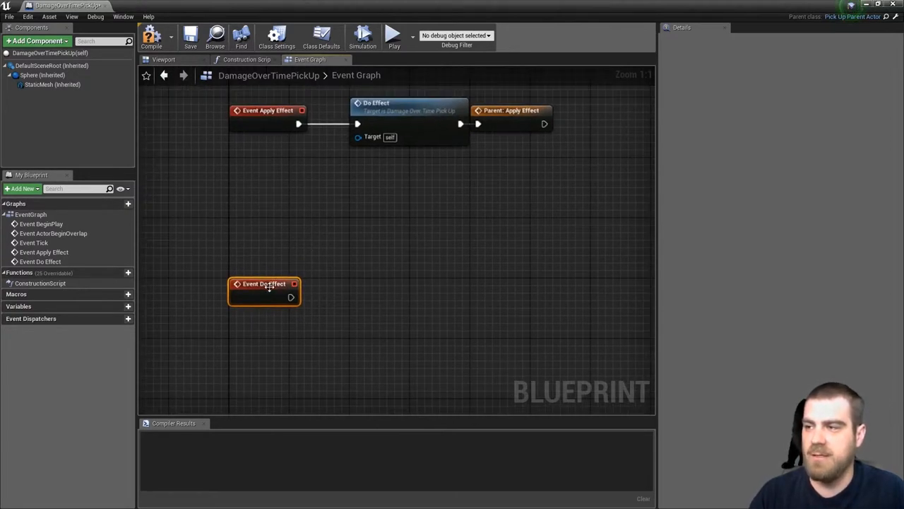
pyautogui.moveTo(291, 297); pyautogui.dragTo(346, 297)
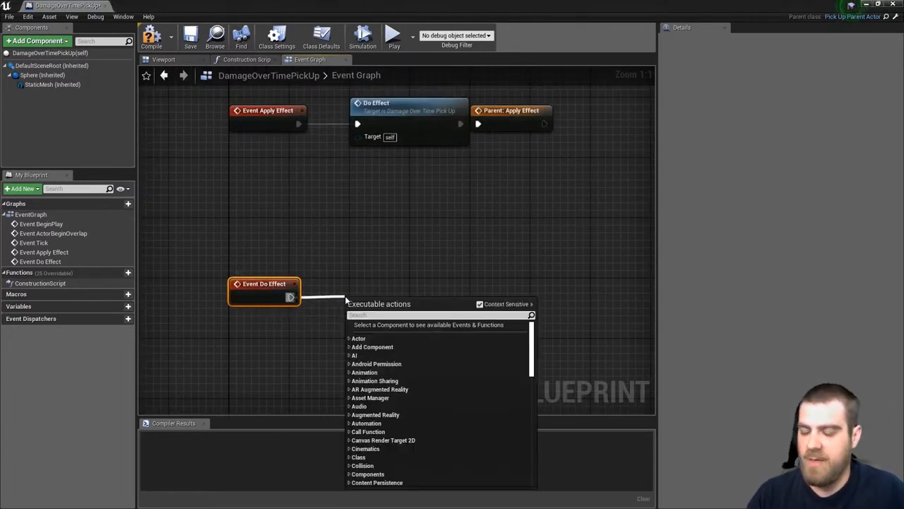
pyautogui.write('apply dama')
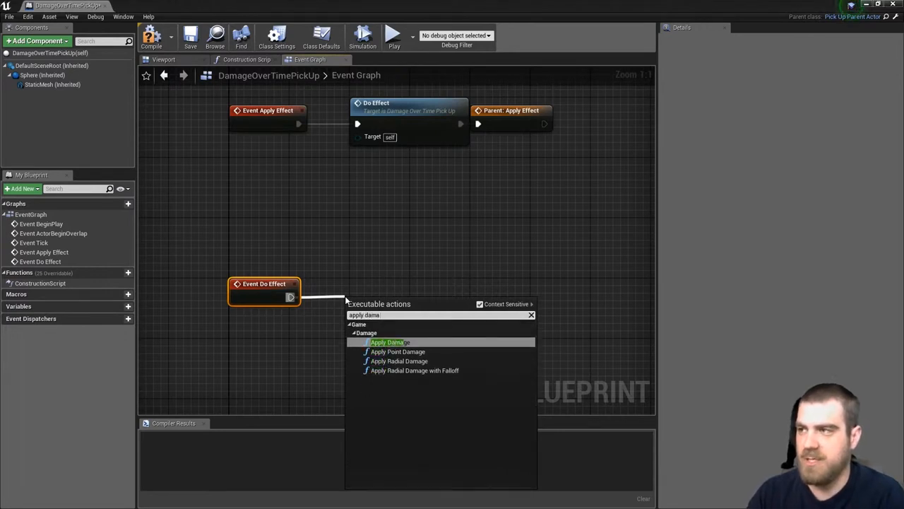
pyautogui.click(386, 342)
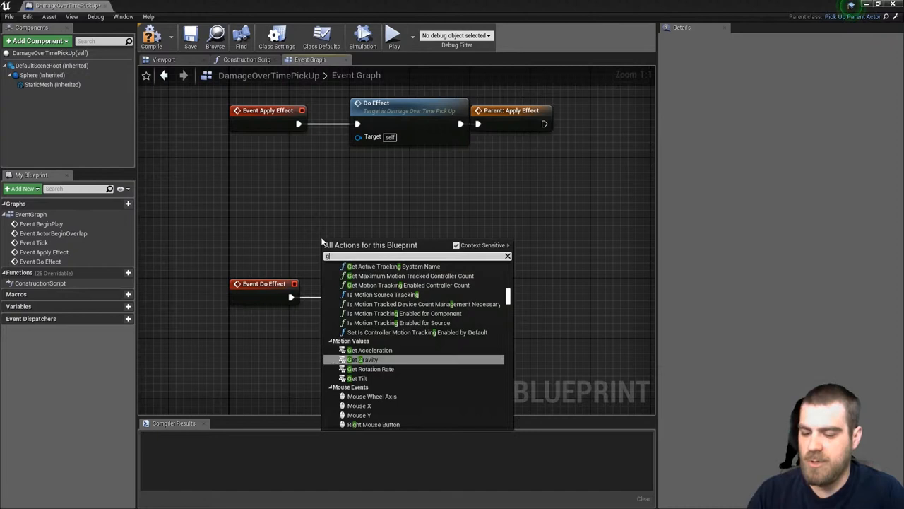
# Feed the Character getter into Apply Damage and choose PhysicalDamage as damage type.
pyautogui.write('get character')
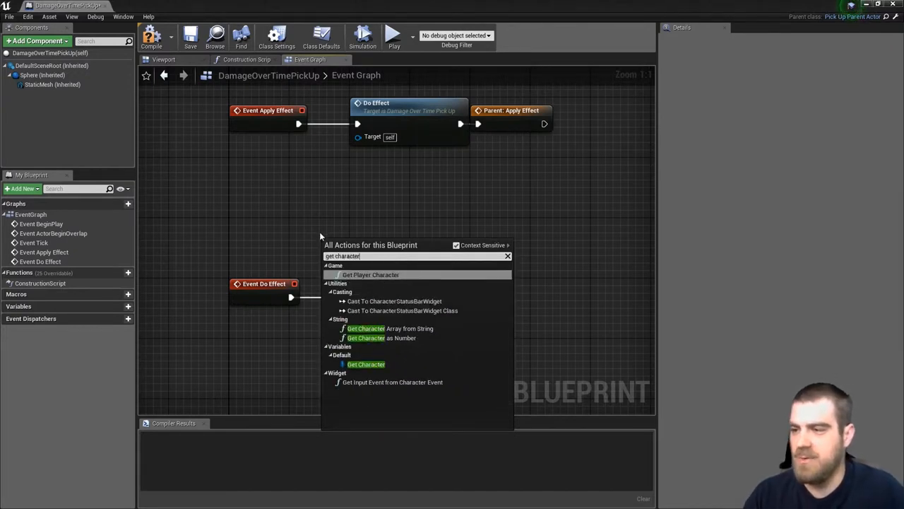
pyautogui.moveTo(365, 364)
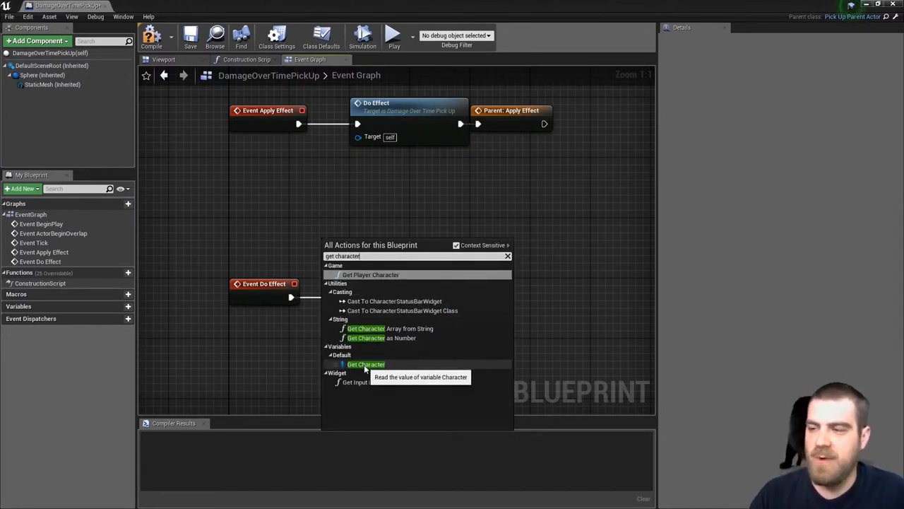
pyautogui.click(364, 363)
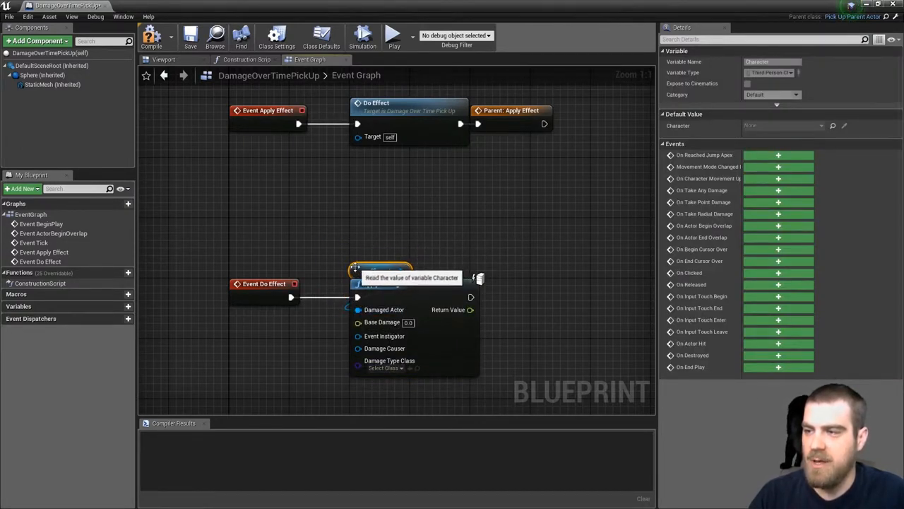
pyautogui.click(385, 368)
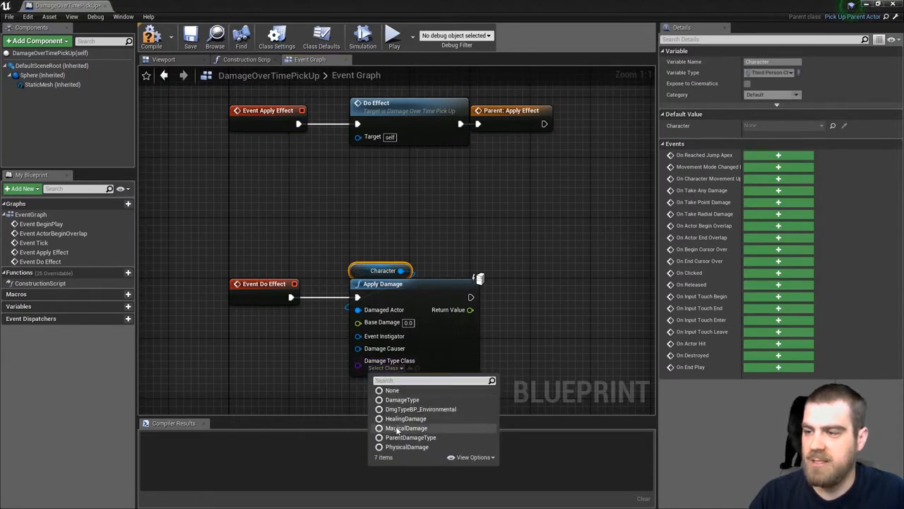
pyautogui.click(405, 446)
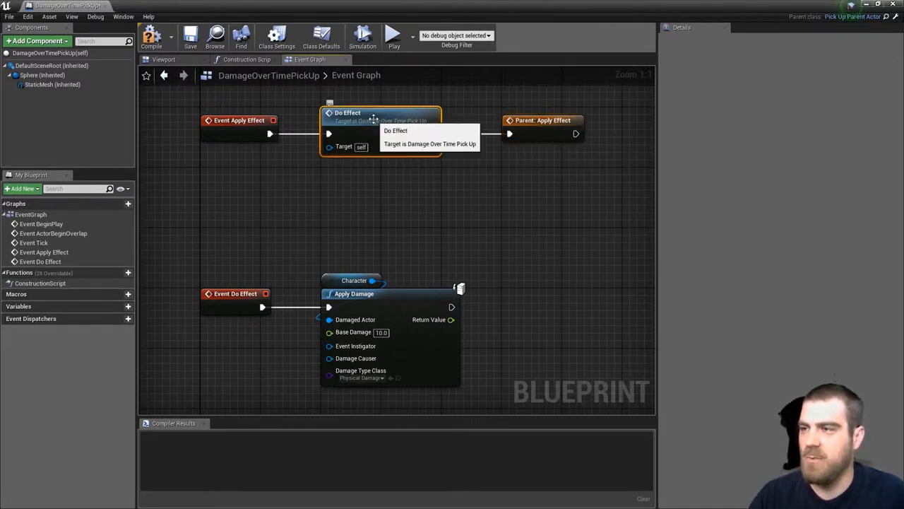
pyautogui.moveTo(469, 118)
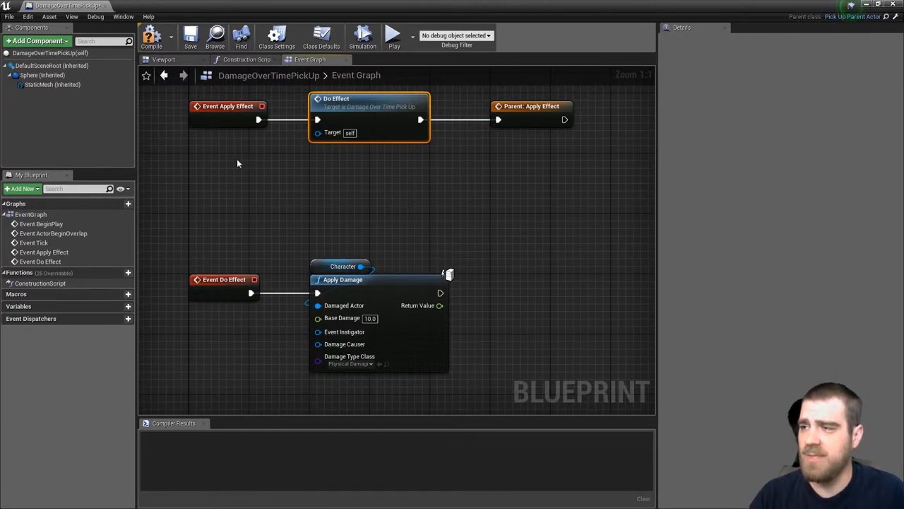
pyautogui.moveTo(393, 329)
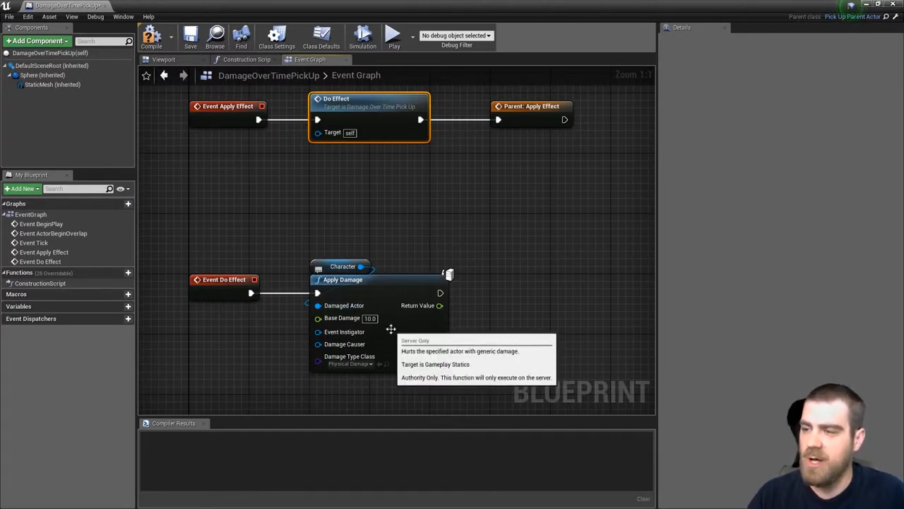
pyautogui.moveTo(505, 343)
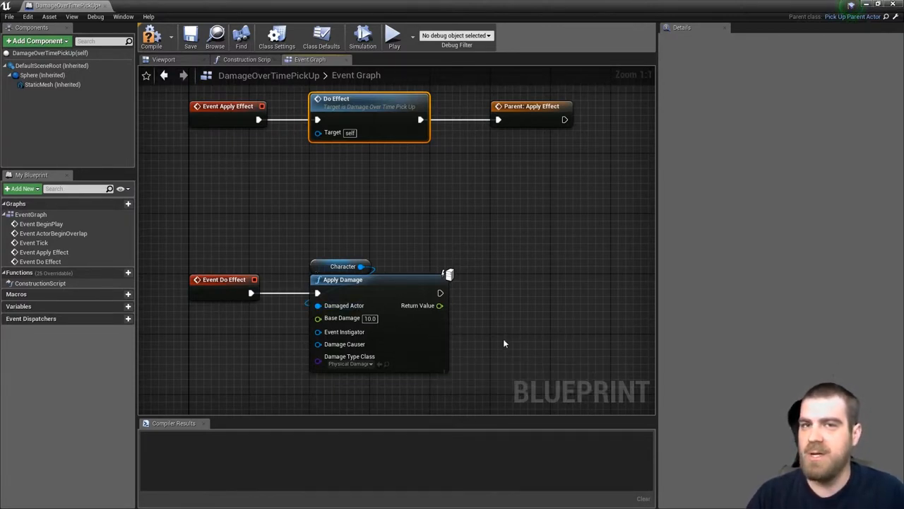
pyautogui.moveTo(531, 300)
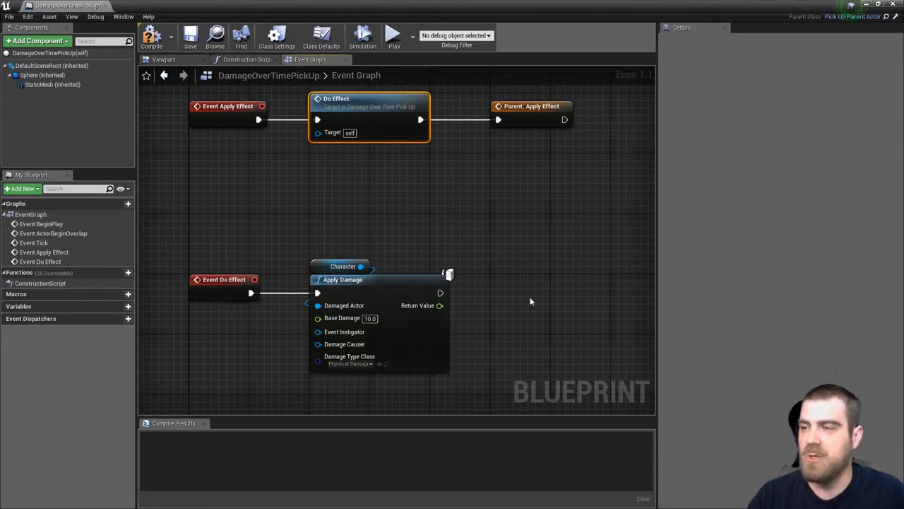
pyautogui.moveTo(51, 60)
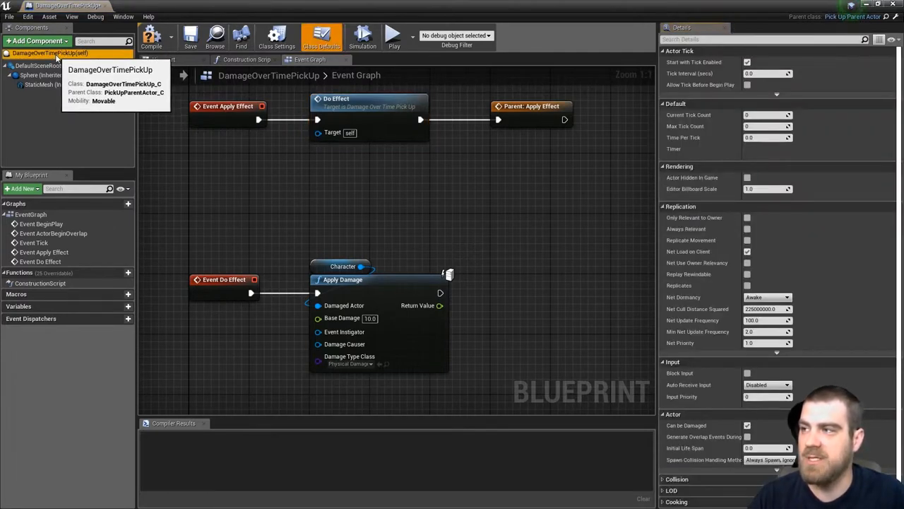
pyautogui.moveTo(255, 83)
pyautogui.write('3')
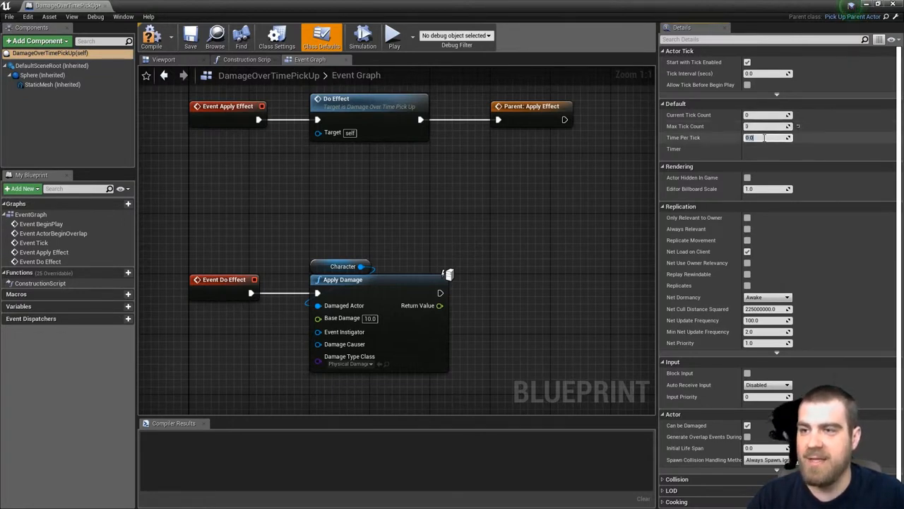
# Enter 1 for Time Per Tick in DamageOverTimePickUp's class defaults.
pyautogui.write('1')
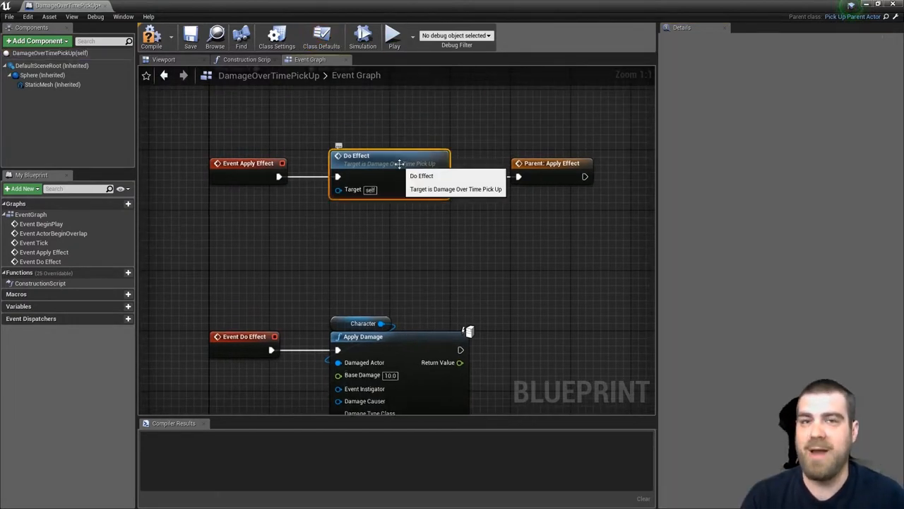
pyautogui.moveTo(487, 245)
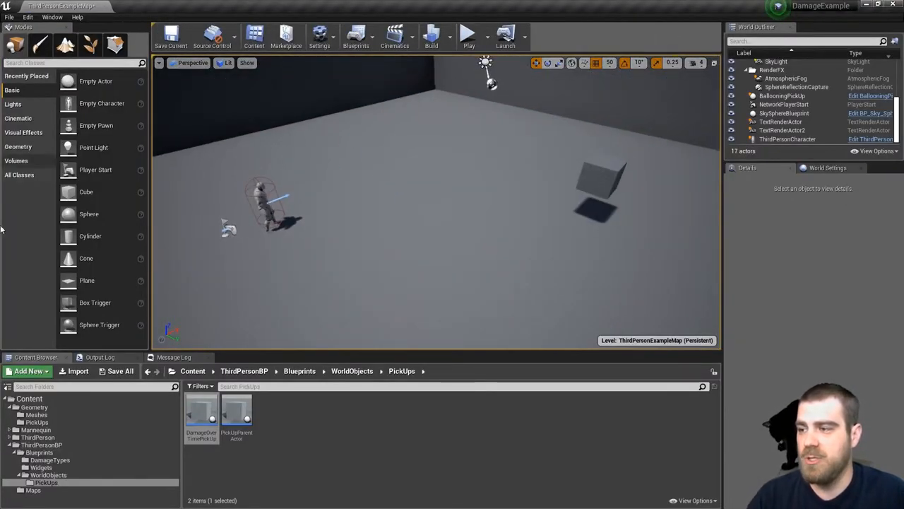
pyautogui.moveTo(201, 420)
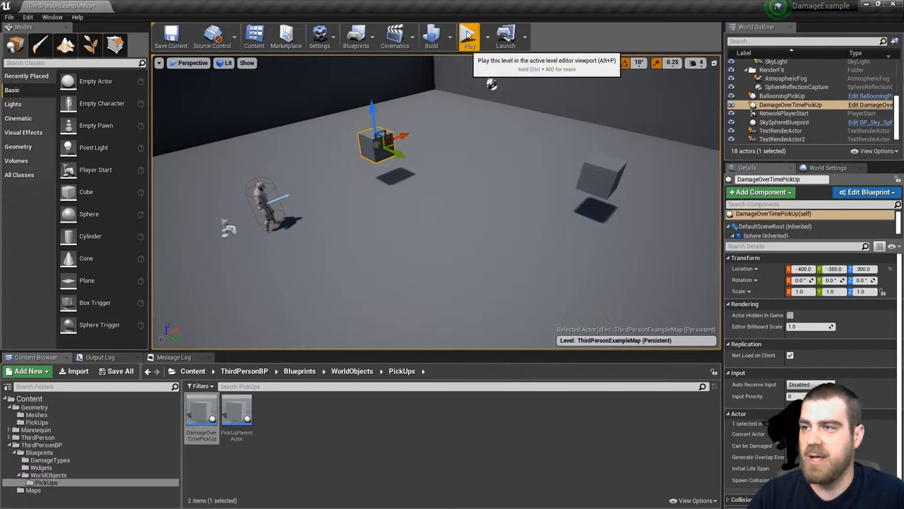
# Play the ThirdPersonExampleMap level to test the placed DamageOverTimePickUp.
pyautogui.click(467, 35)
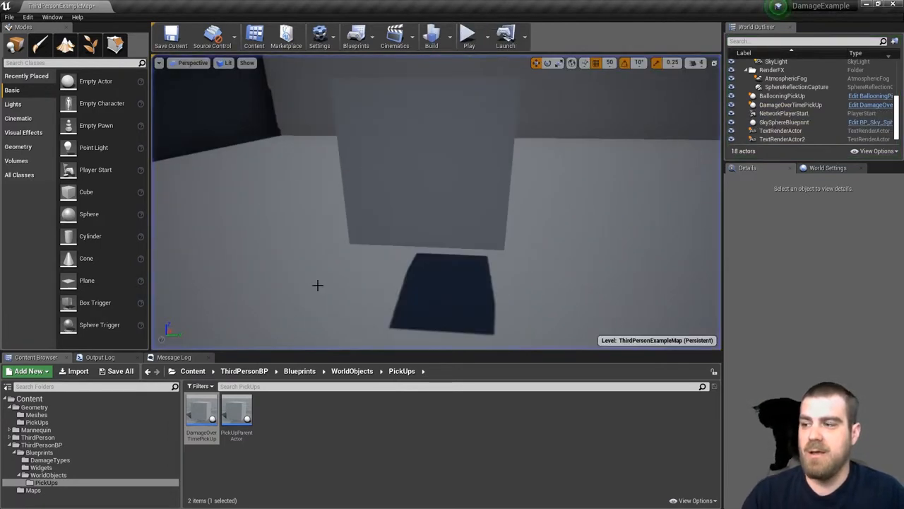
# Derive BIGPickUp from PickUpParentActor and open it in the blueprint editor.
pyautogui.rightClick(237, 411)
pyautogui.write('BGPickUp')
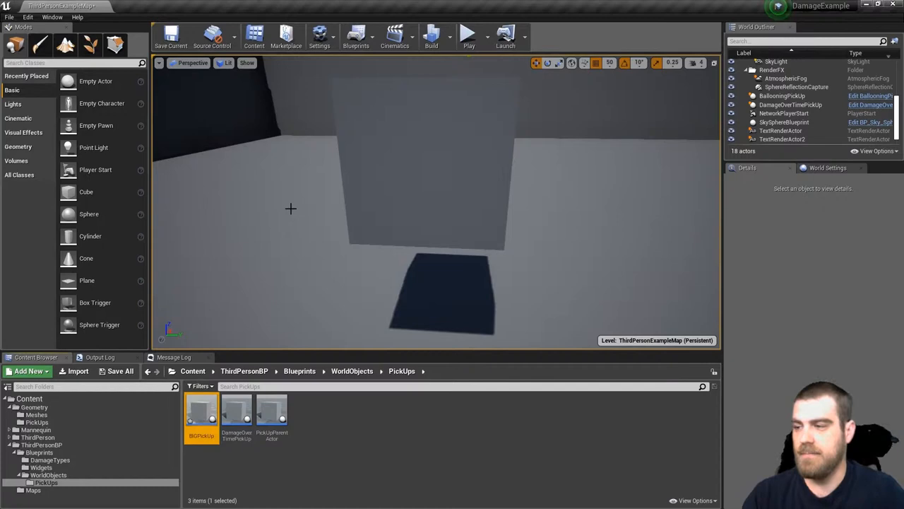
pyautogui.moveTo(201, 421)
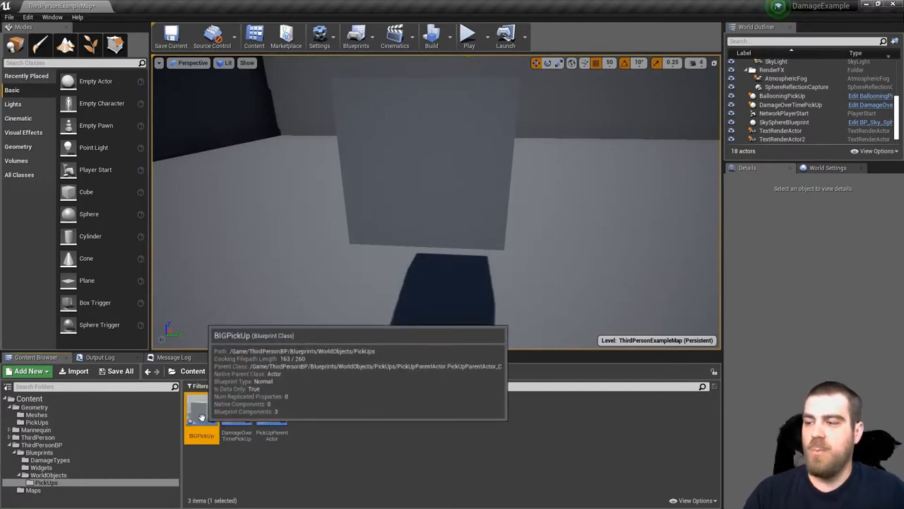
pyautogui.doubleClick(201, 420)
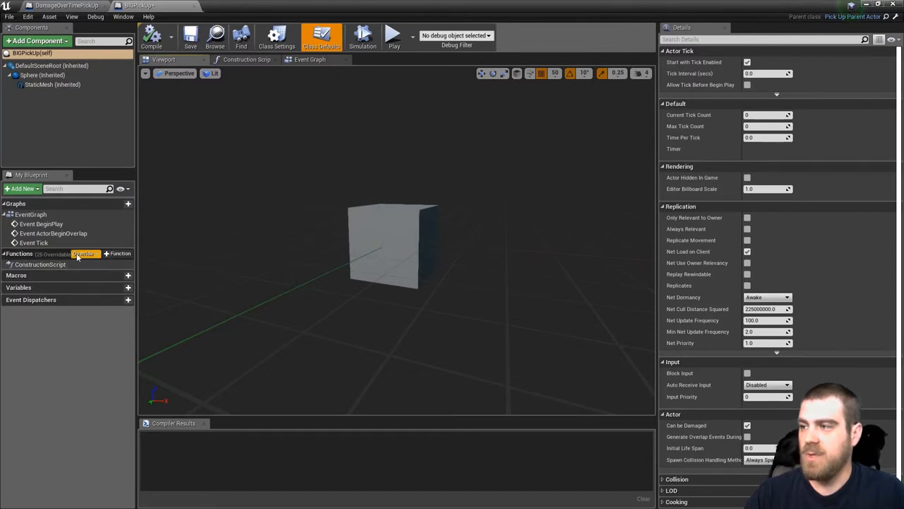
# Override Apply Effect in BIGPickUp and go to its event node in the Event Graph.
pyautogui.click(83, 254)
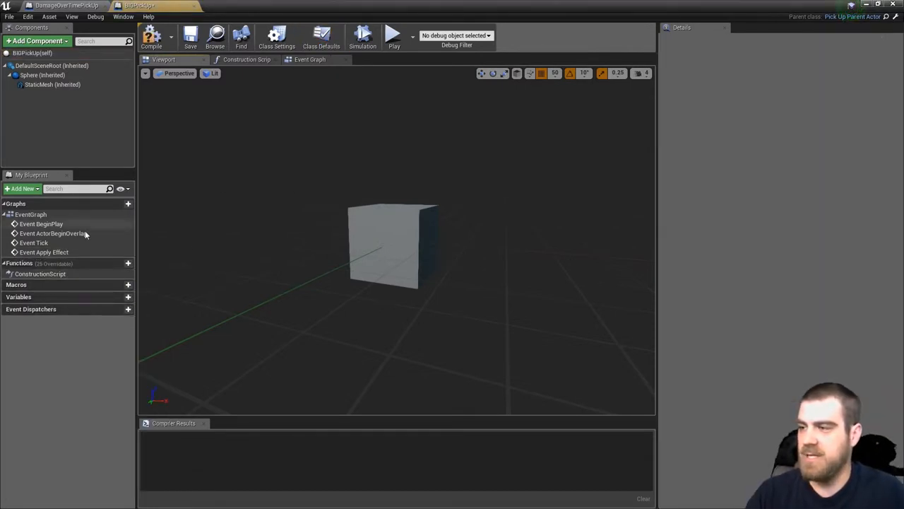
pyautogui.click(311, 60)
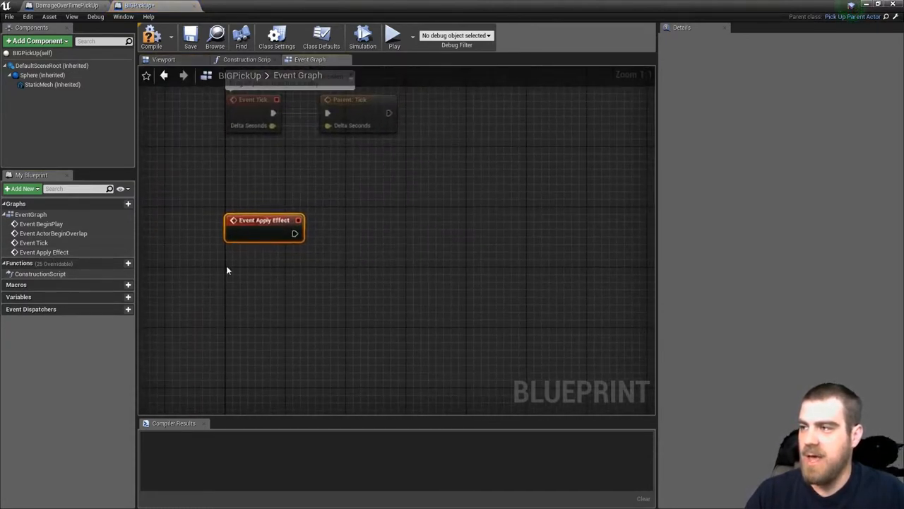
# Add a Character getter and pull its Capsule Component.
pyautogui.write('get c')
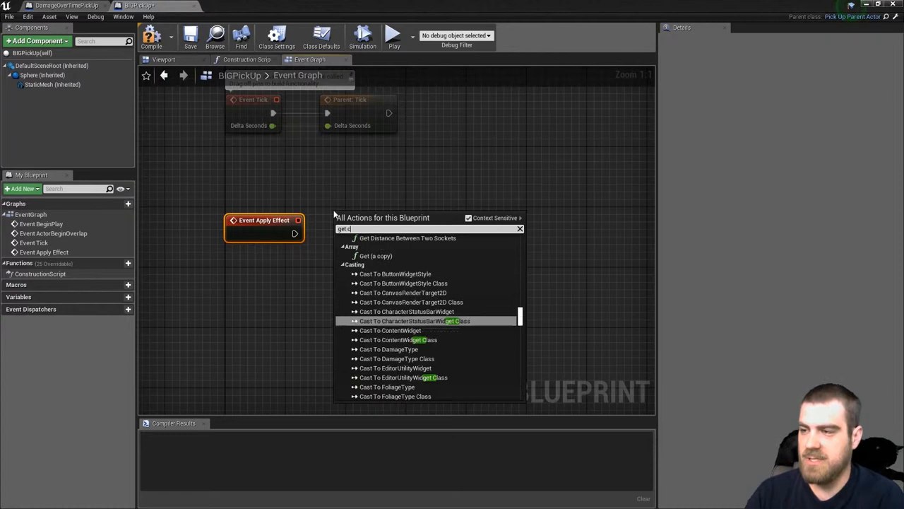
pyautogui.click(366, 342)
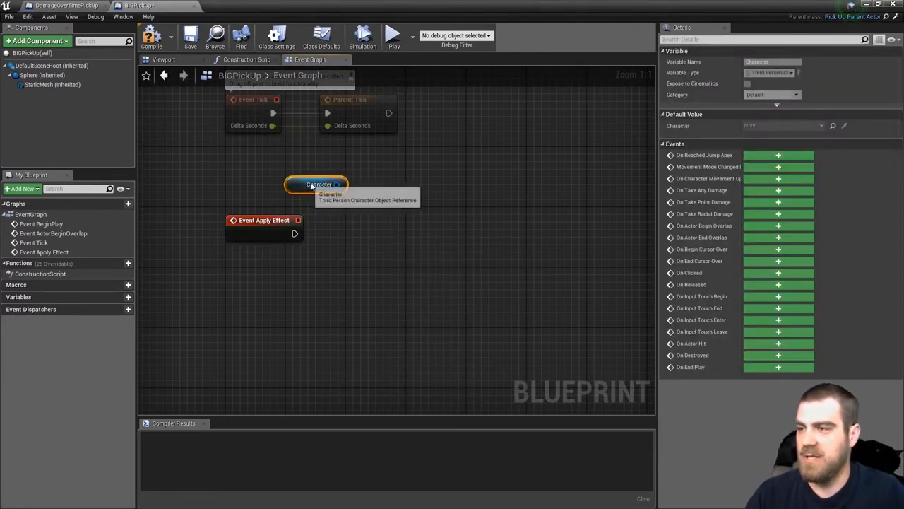
pyautogui.moveTo(339, 184); pyautogui.dragTo(374, 222)
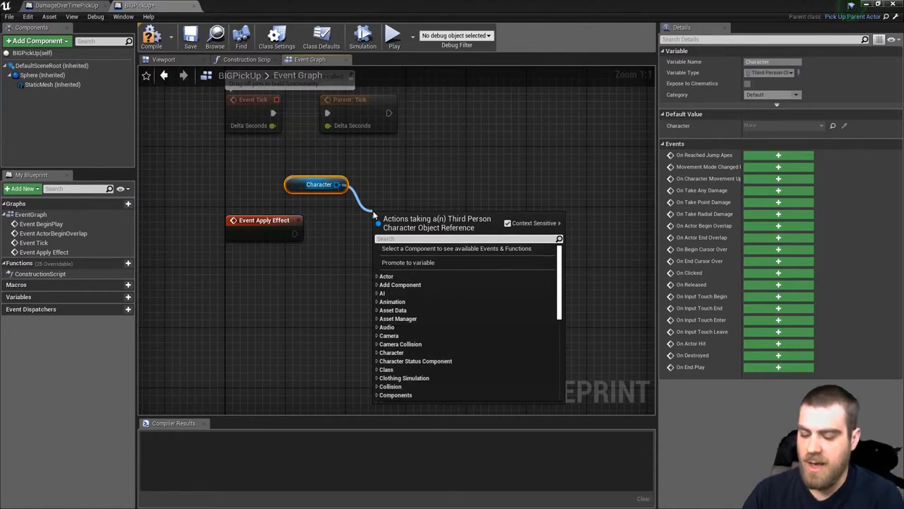
pyautogui.write('get capsul')
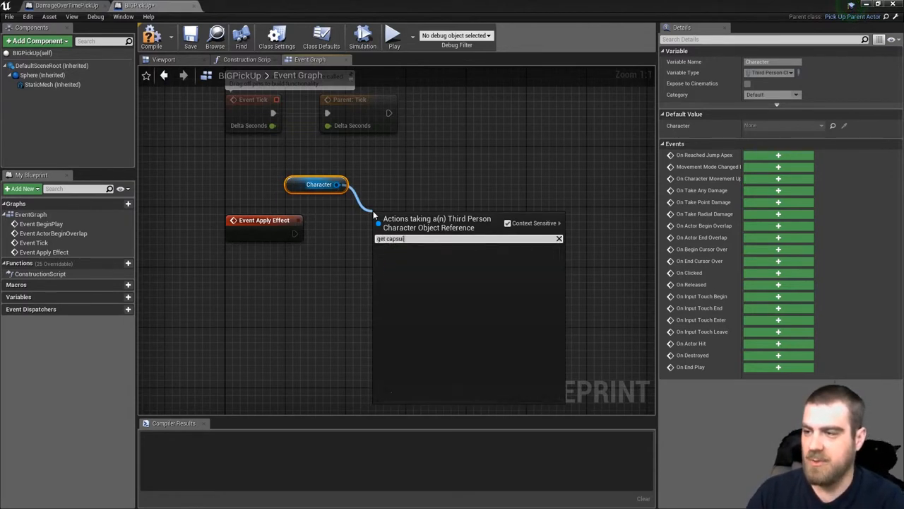
pyautogui.write('l')
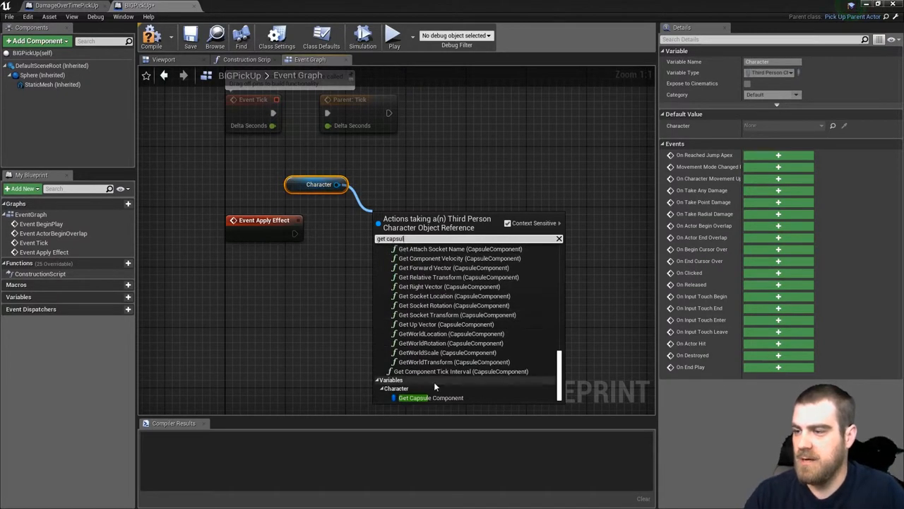
pyautogui.click(429, 398)
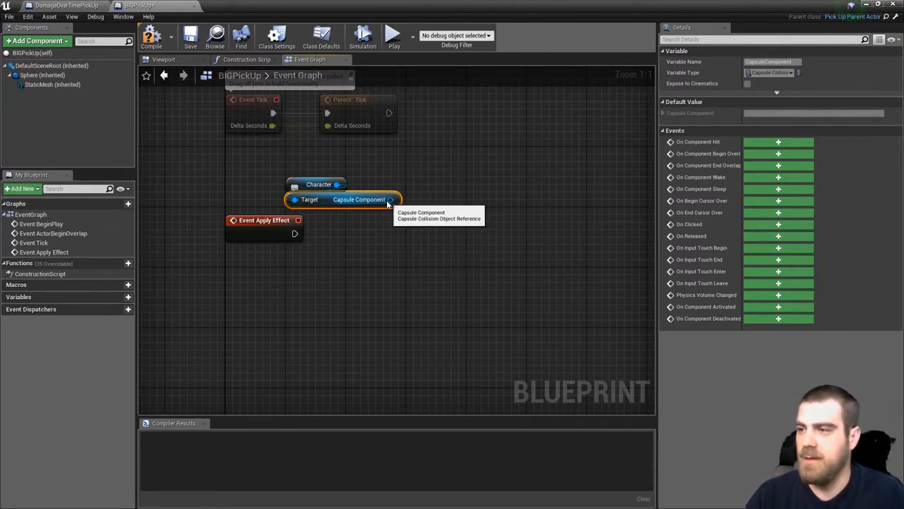
# Add Set World Scale 3D (3,3,3) on the capsule, driven by Event Apply Effect.
pyautogui.moveTo(391, 199); pyautogui.dragTo(443, 240)
pyautogui.write('set 3d')
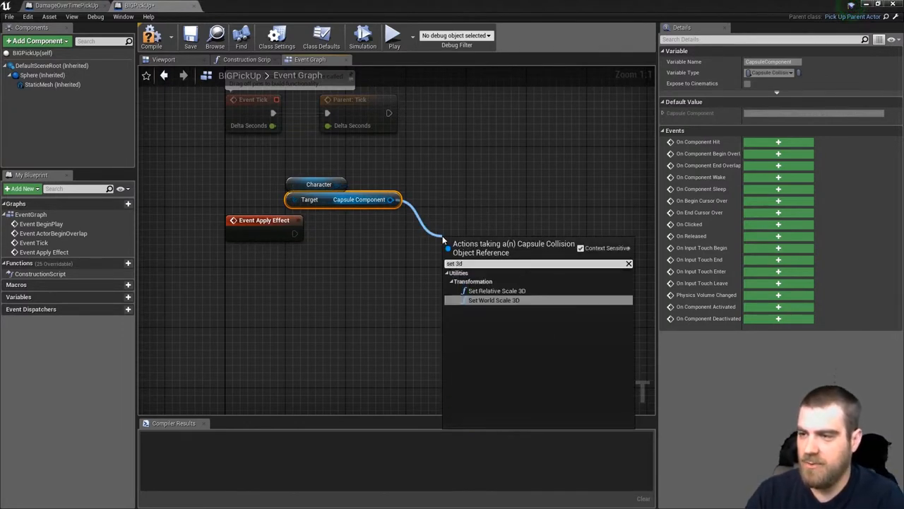
pyautogui.click(493, 300)
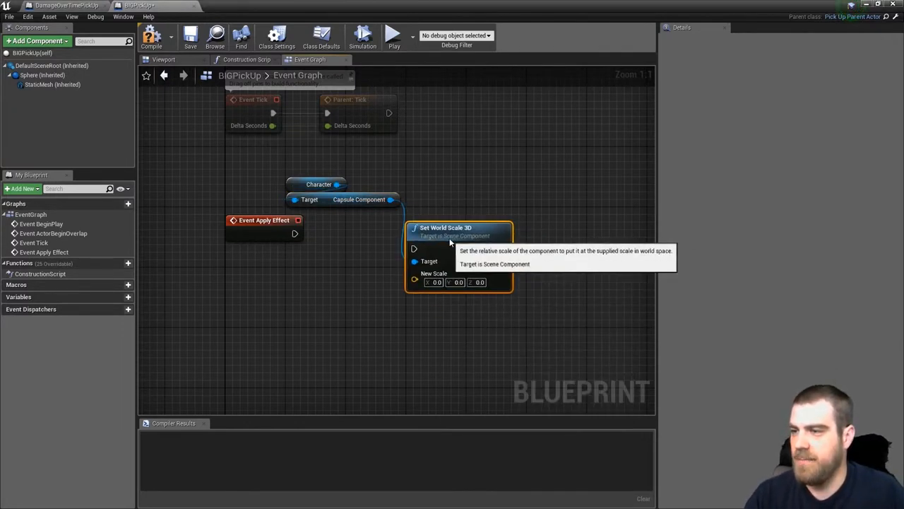
pyautogui.moveTo(294, 233); pyautogui.dragTo(414, 240)
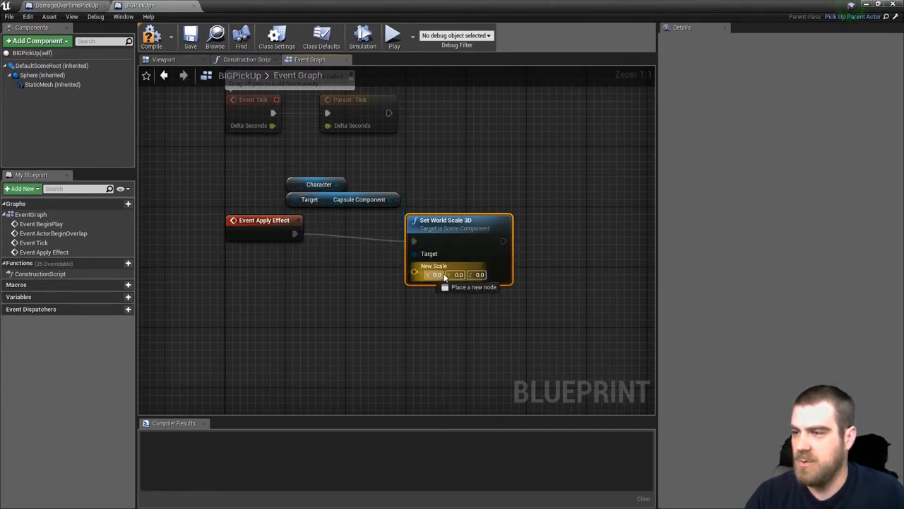
pyautogui.moveTo(295, 233); pyautogui.dragTo(414, 241)
pyautogui.write('3')
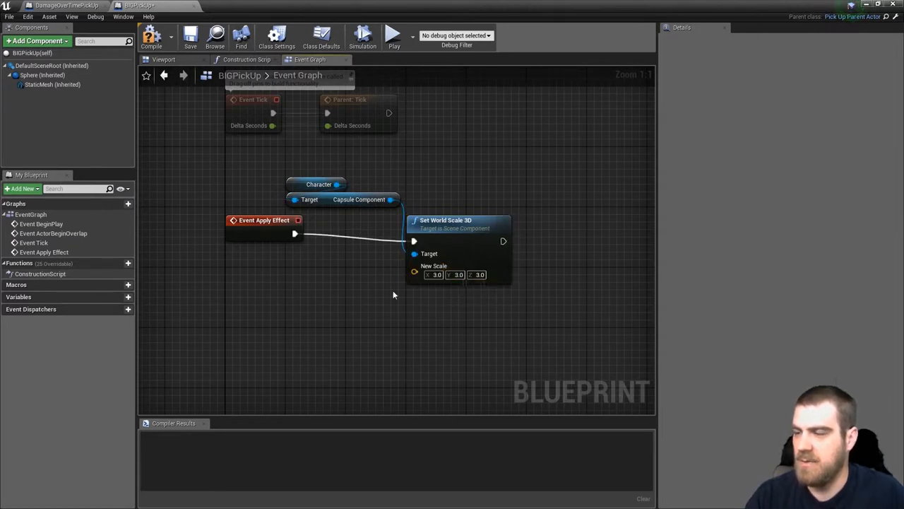
pyautogui.rightClick(264, 220)
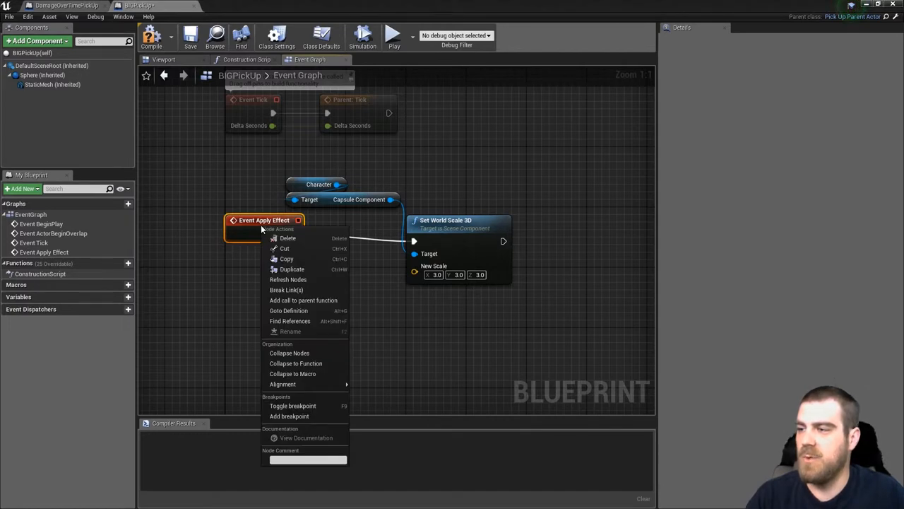
# Move the Parent: Apply Effect call after Set World Scale 3D.
pyautogui.click(303, 299)
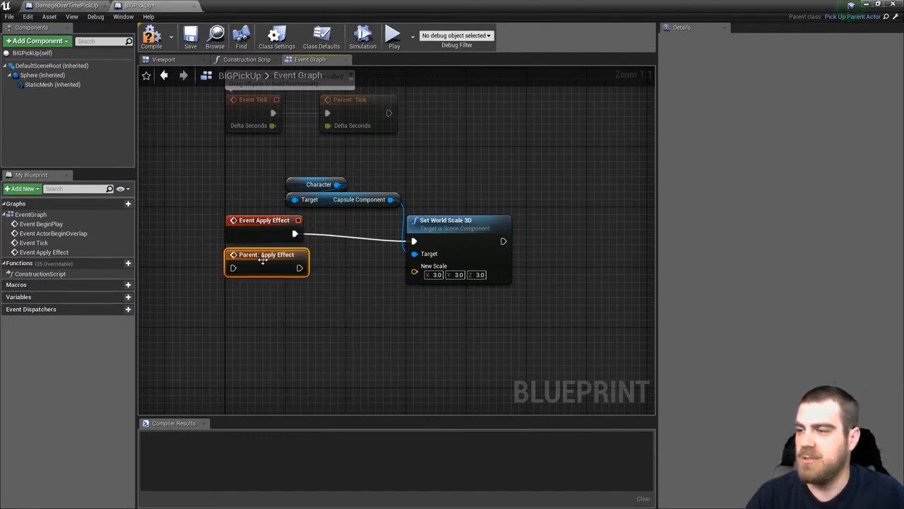
pyautogui.moveTo(266, 255); pyautogui.dragTo(567, 228)
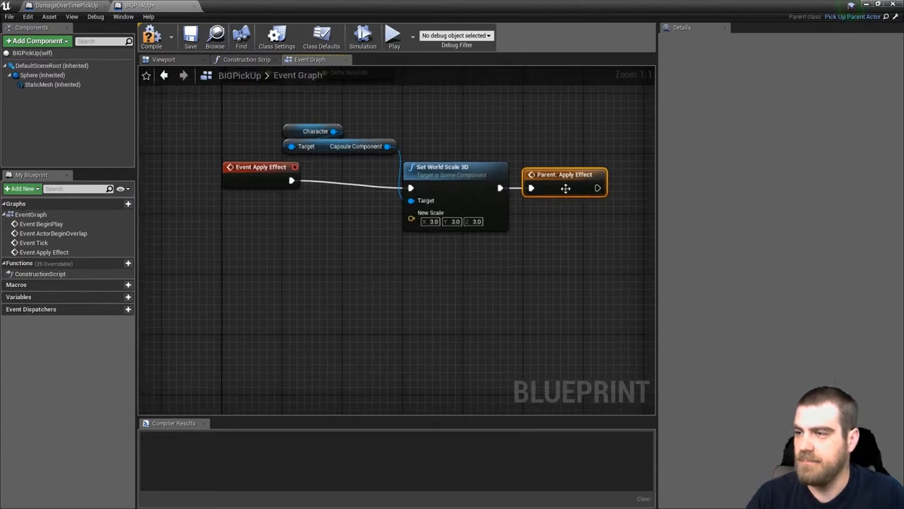
pyautogui.moveTo(577, 189)
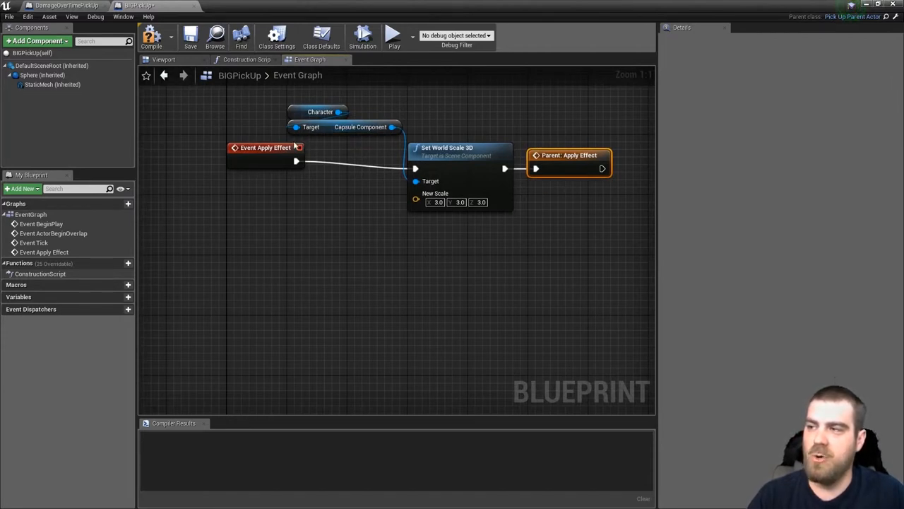
pyautogui.moveTo(441, 232)
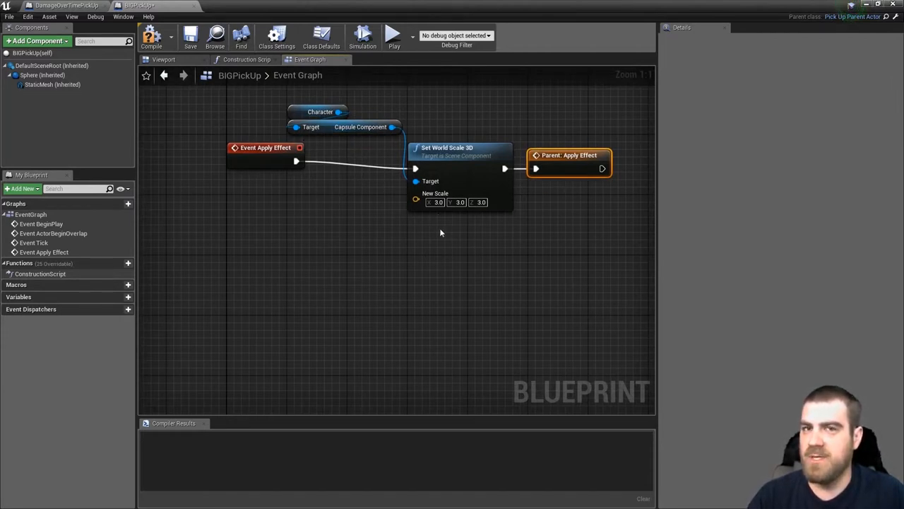
pyautogui.click(85, 262)
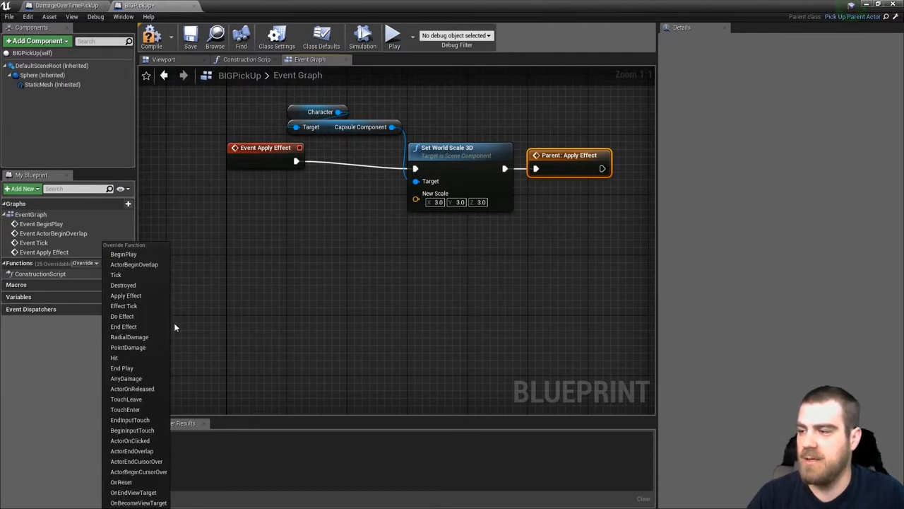
pyautogui.moveTo(141, 473)
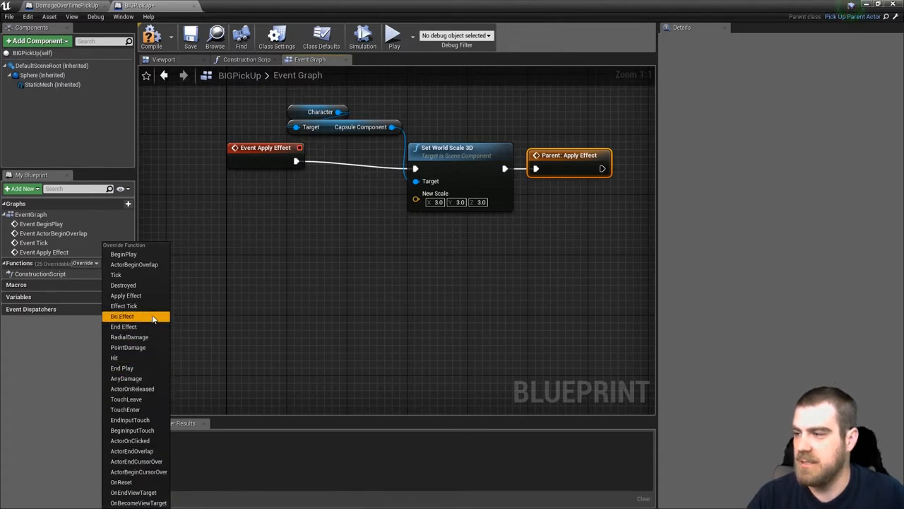
pyautogui.moveTo(125, 378)
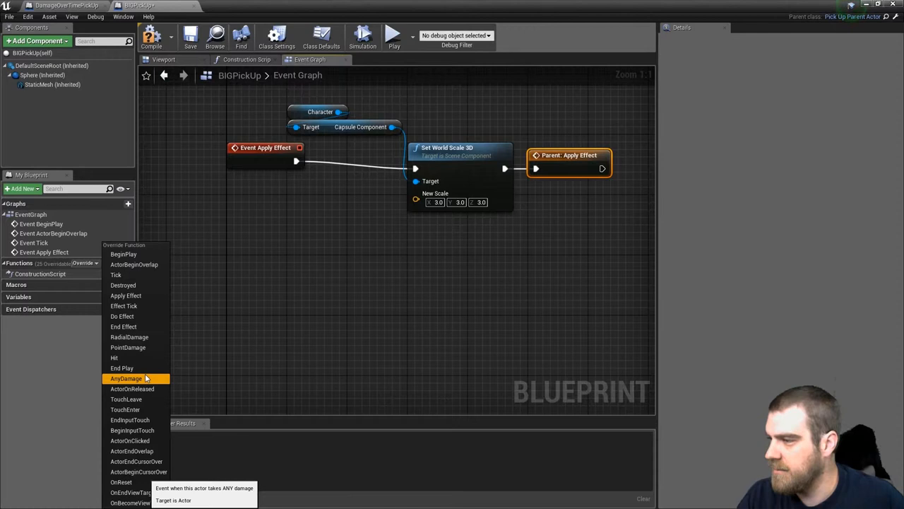
pyautogui.moveTo(123, 285)
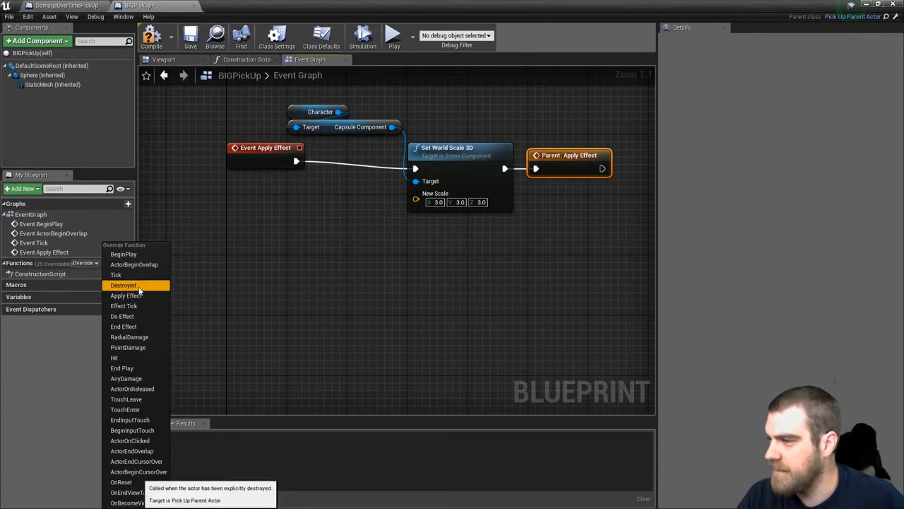
pyautogui.moveTo(134, 506)
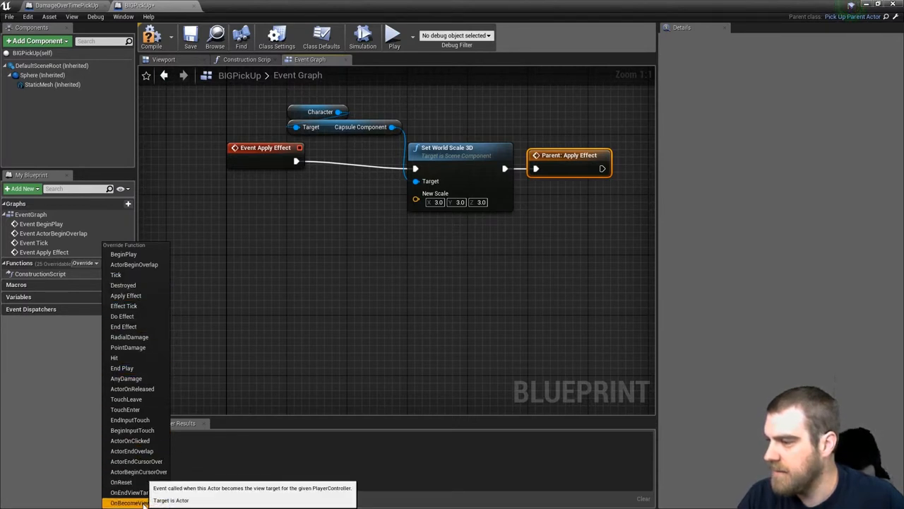
pyautogui.moveTo(122, 316)
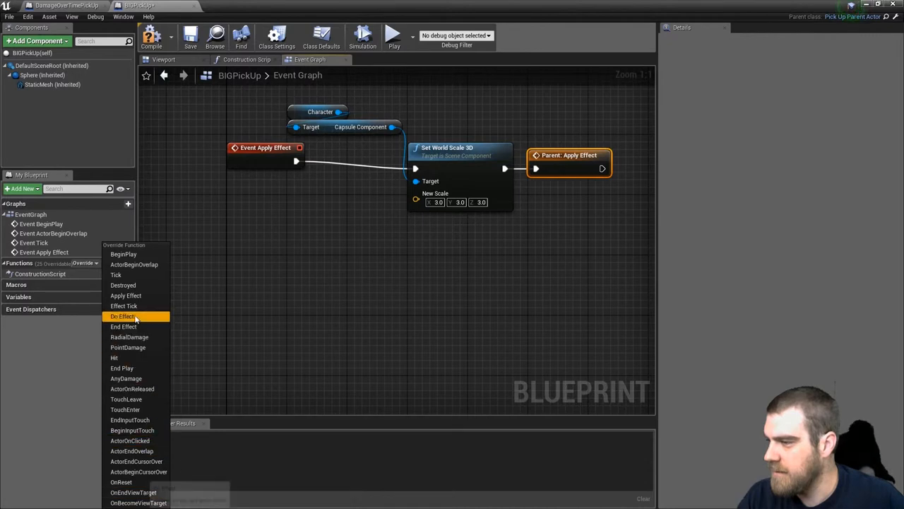
pyautogui.moveTo(123, 284)
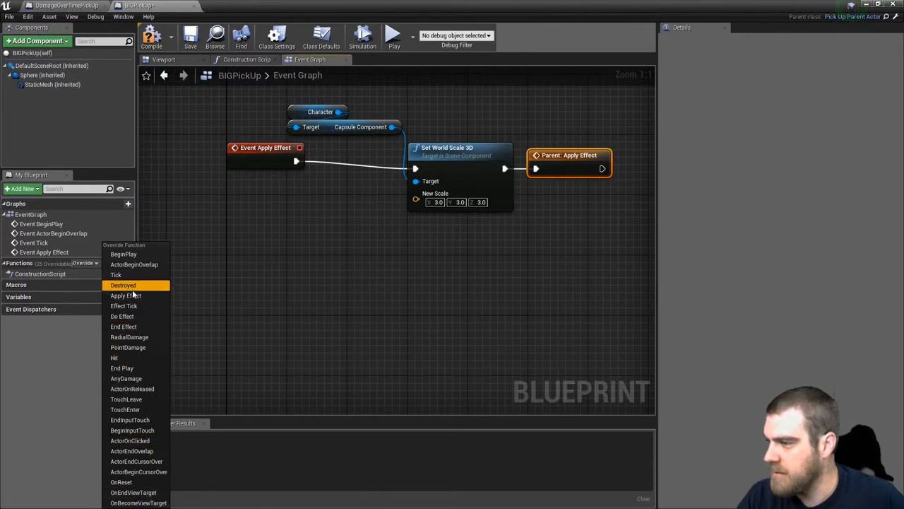
# Add an Event Destroyed override node to BIGPickUp's event graph.
pyautogui.click(123, 285)
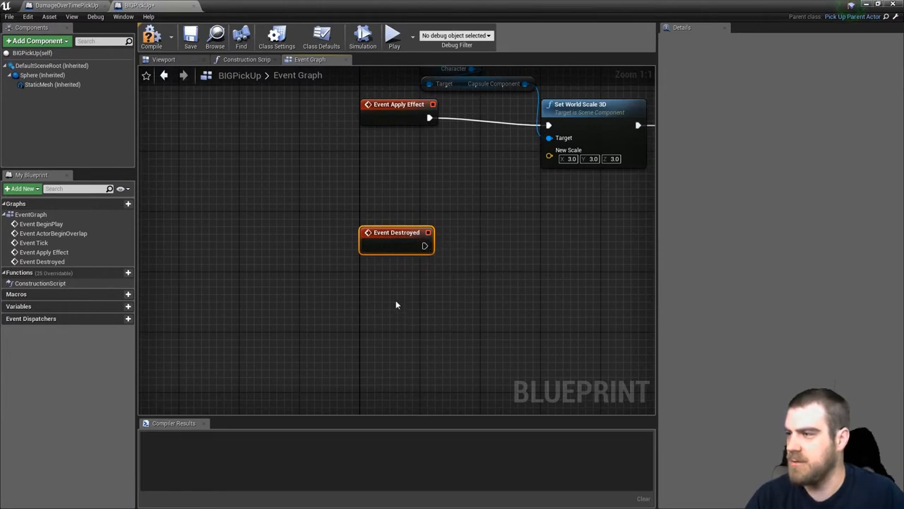
pyautogui.moveTo(42, 261)
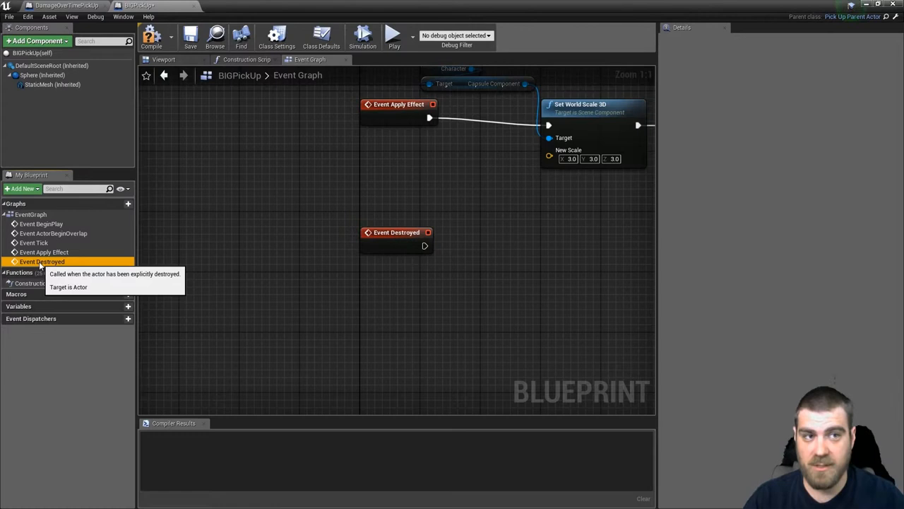
pyautogui.moveTo(373, 322)
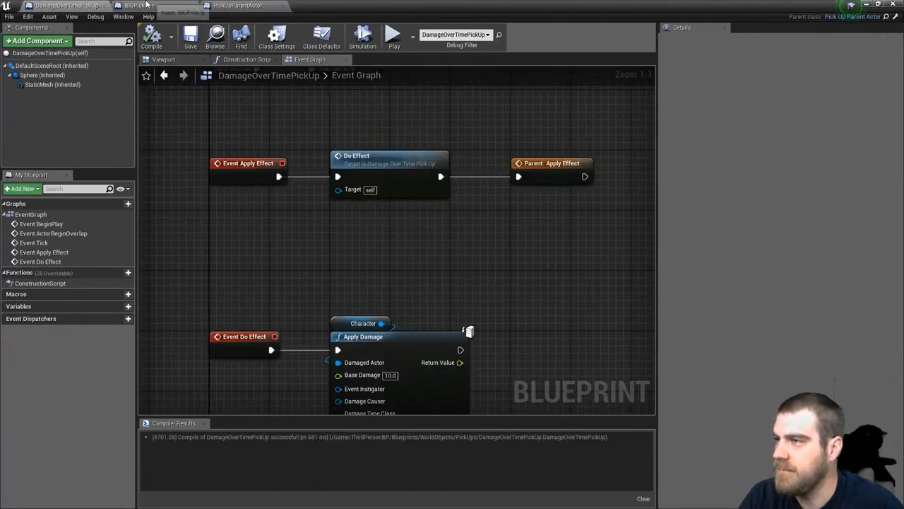
# Back in BIGPickUp, chain Parent: Apply Effect after the Set World Scale 3D node.
pyautogui.click(127, 5)
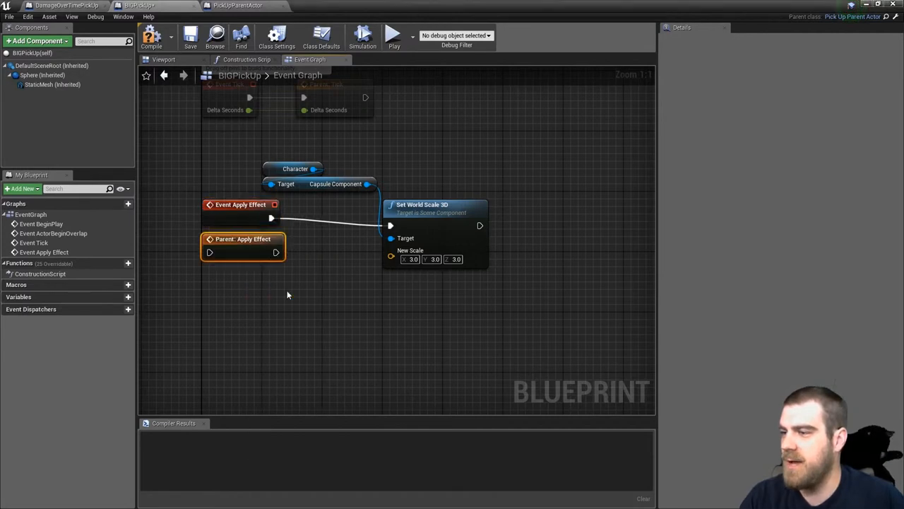
pyautogui.moveTo(242, 239); pyautogui.dragTo(604, 204)
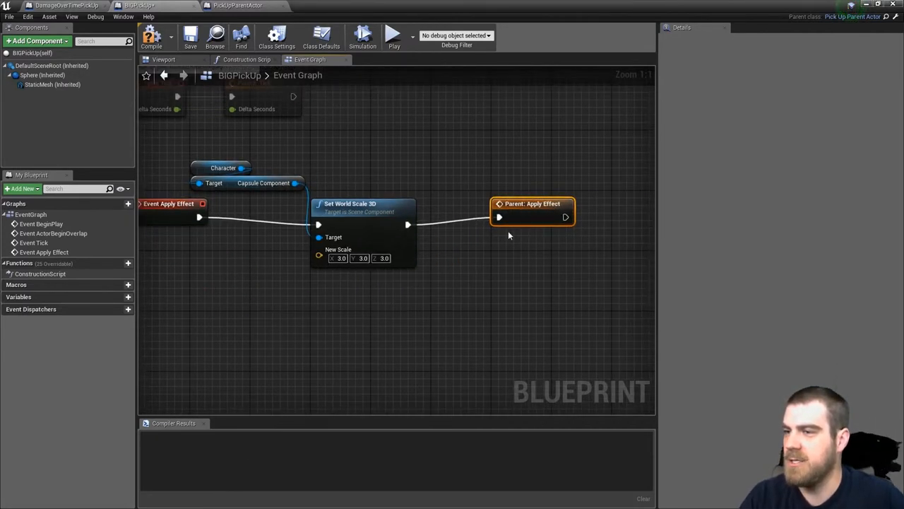
pyautogui.moveTo(534, 204)
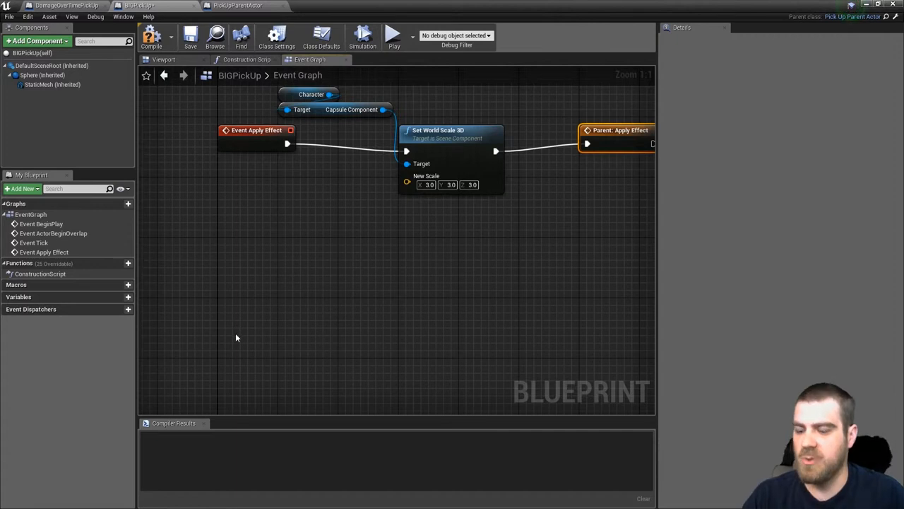
pyautogui.moveTo(84, 263)
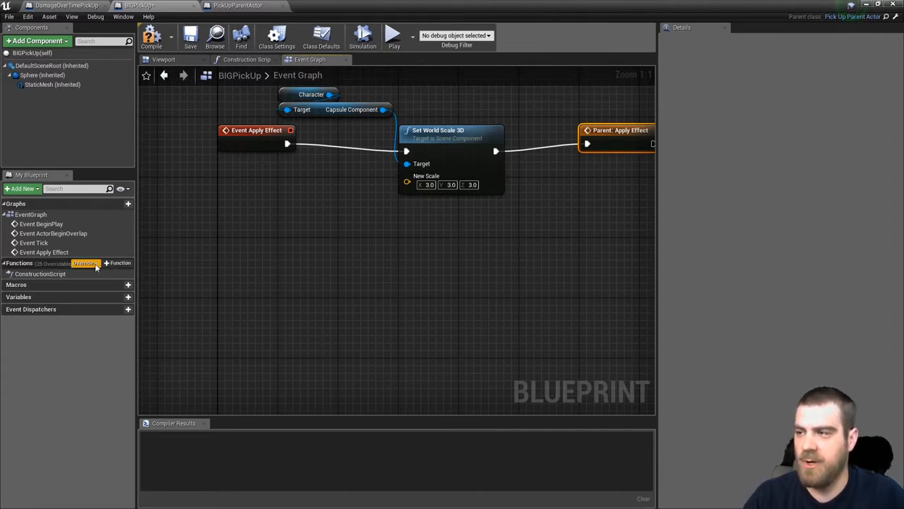
# Override End Effect to set capsule world scale to 1.0, then call Parent: End Effect.
pyautogui.click(85, 263)
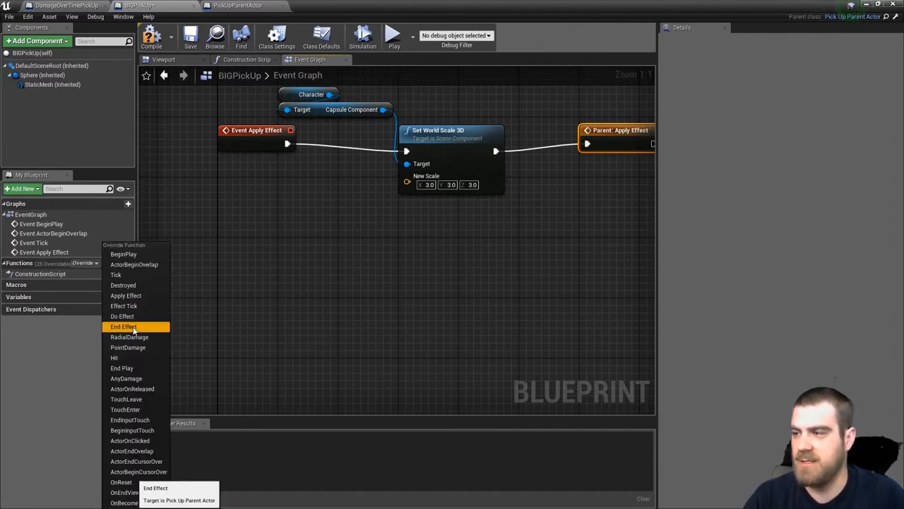
pyautogui.click(122, 324)
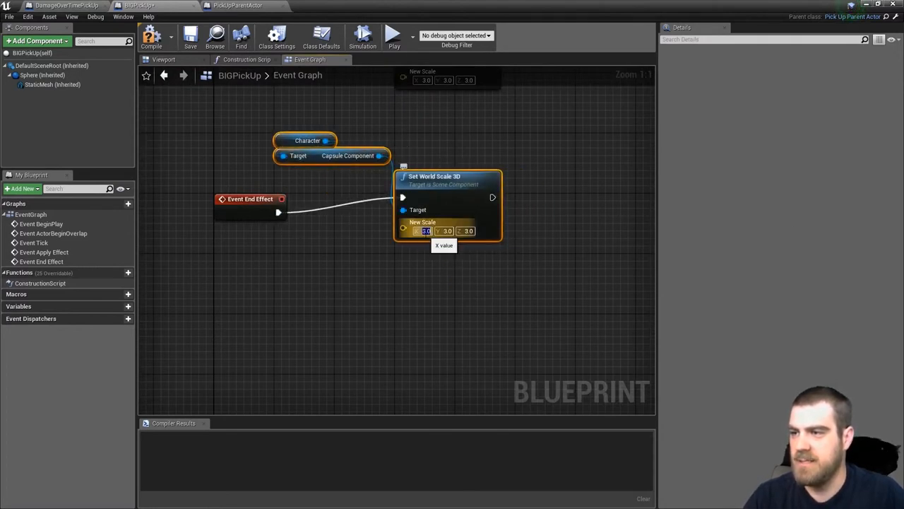
pyautogui.write('1.0')
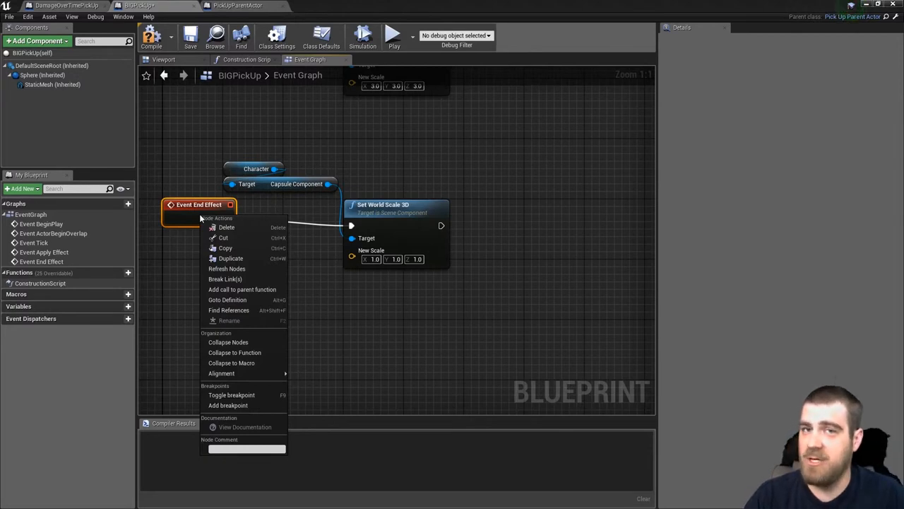
pyautogui.moveTo(233, 279)
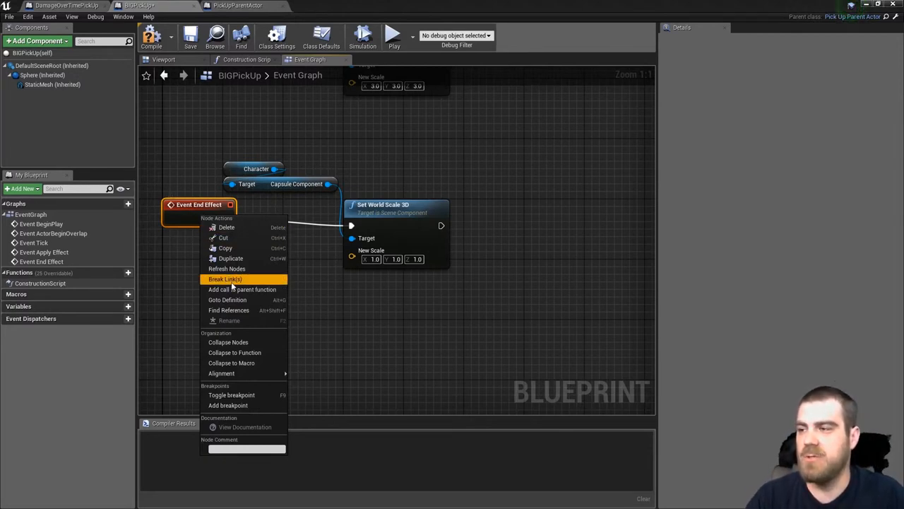
pyautogui.click(242, 289)
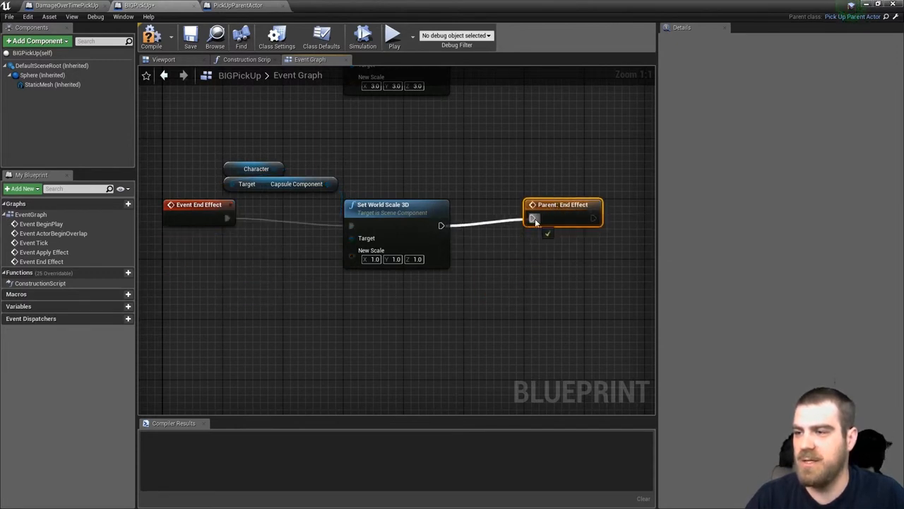
pyautogui.click(468, 260)
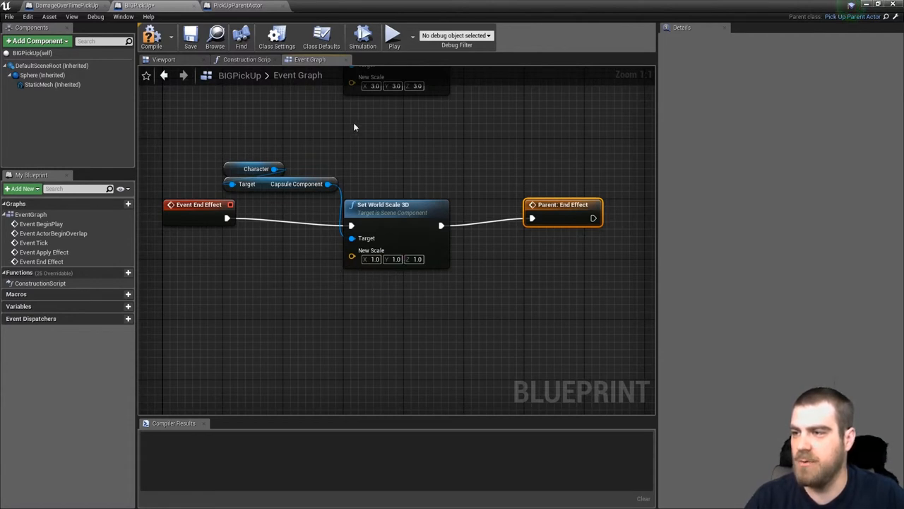
pyautogui.moveTo(229, 127)
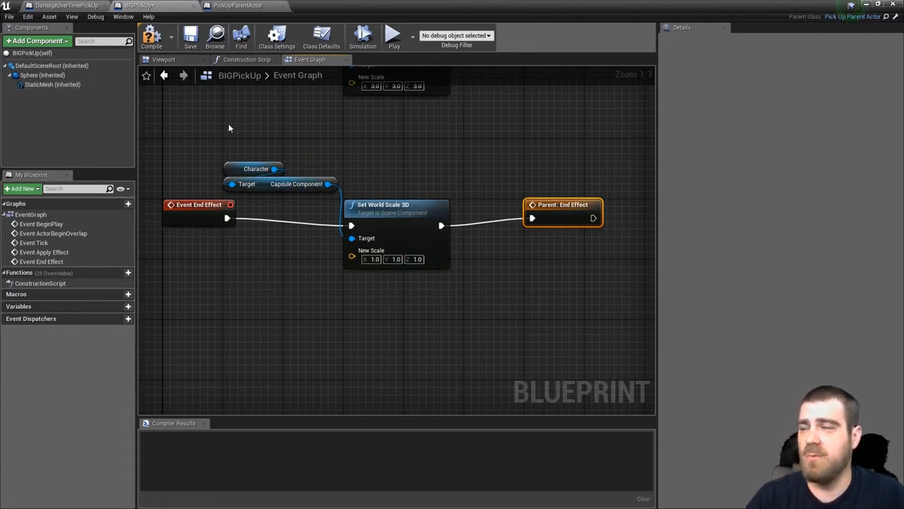
# Show BIGPickUp's Class Defaults, with Max Tick Count and Time Per Tick at 0.
pyautogui.click(322, 37)
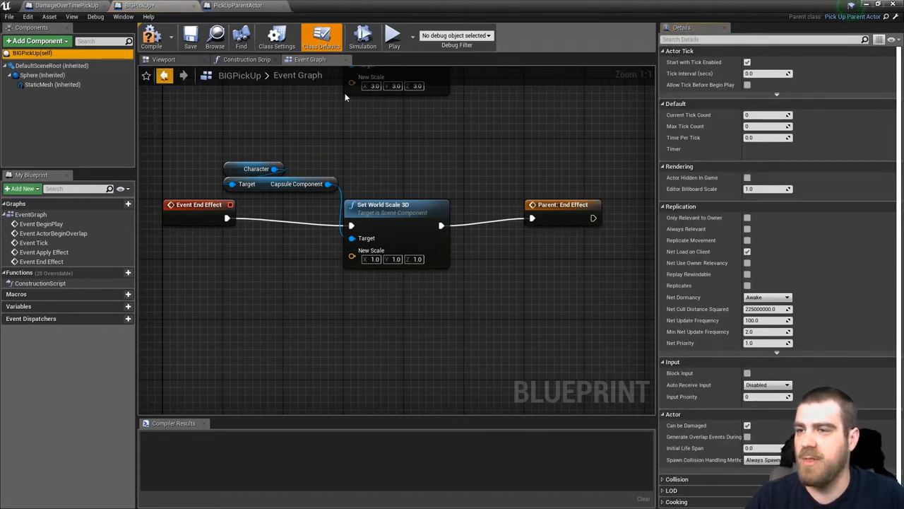
pyautogui.moveTo(766, 115)
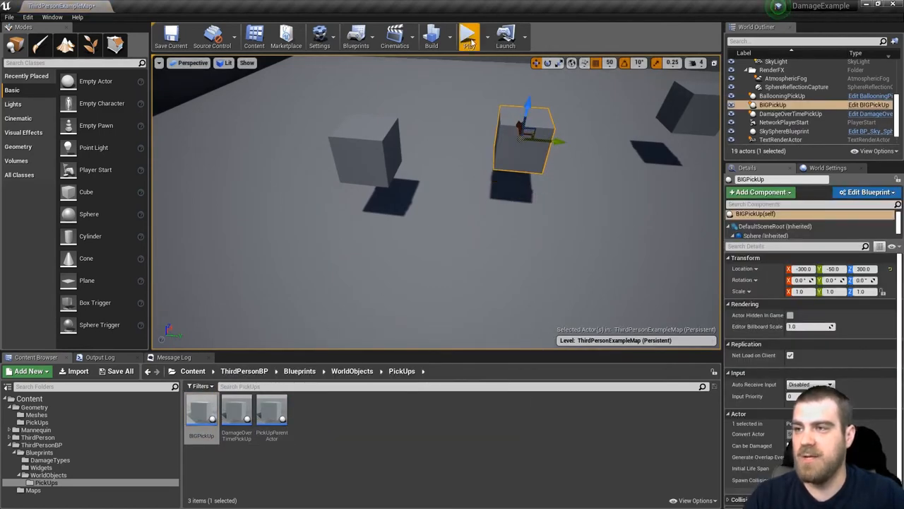
# Play the ThirdPersonExampleMap level to test the BIGPickUp pickup, then stop the session.
pyautogui.click(469, 34)
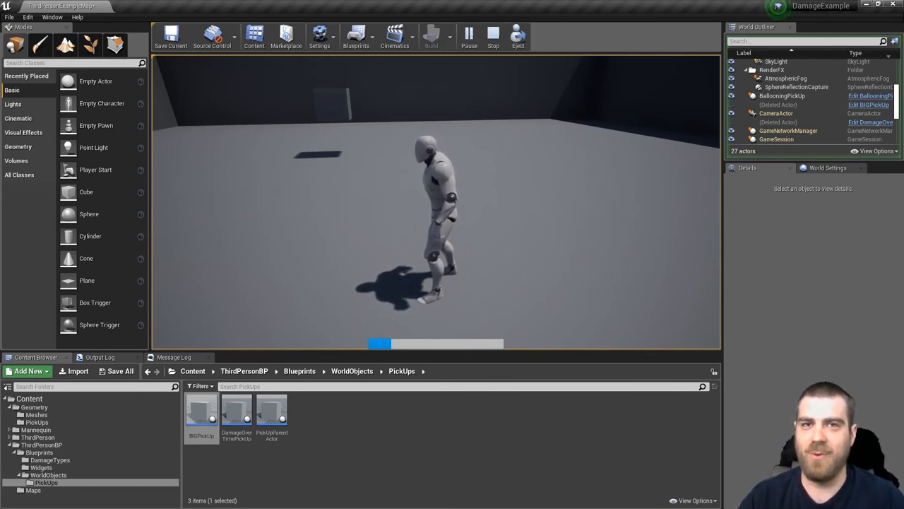
pyautogui.click(488, 35)
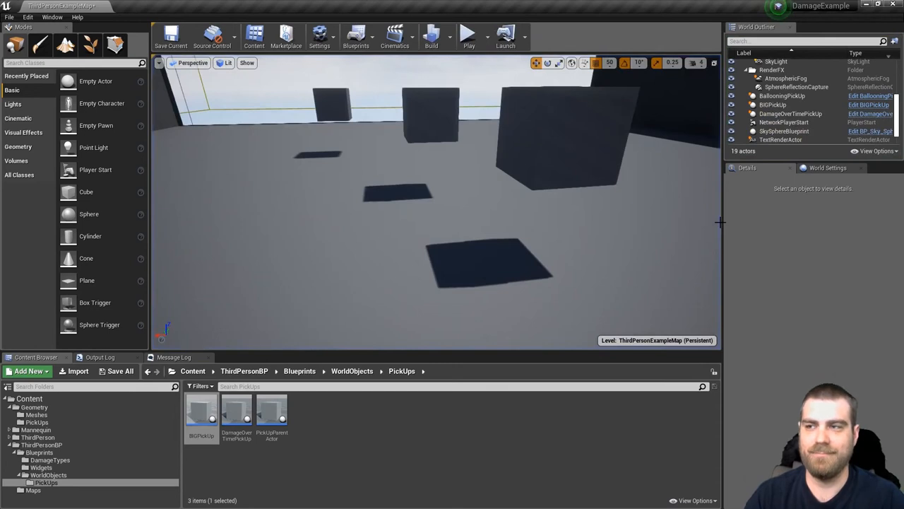